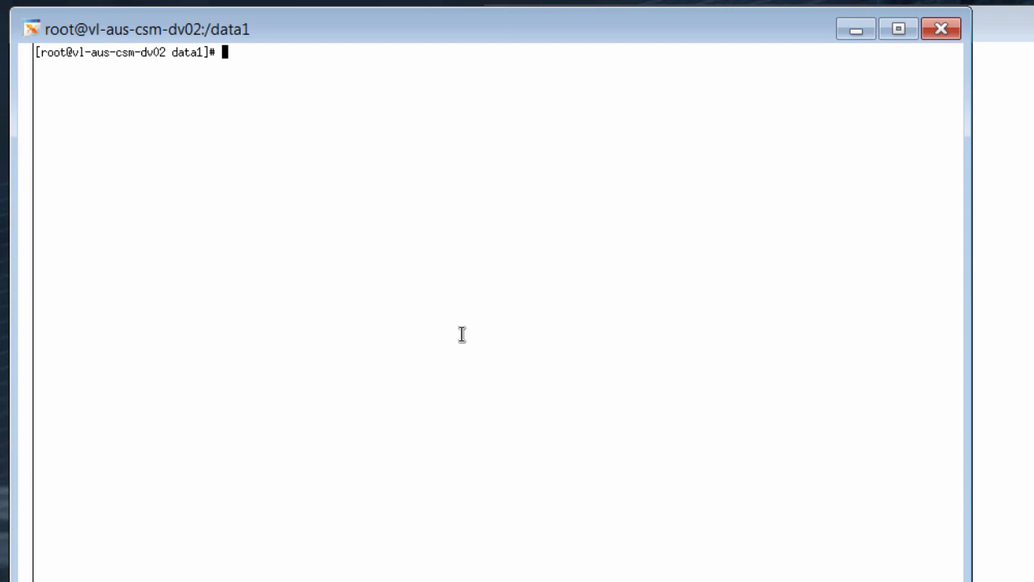
Step: List /data1 and unzip BBSA88-RSCDAgents.zip into /data1/BBSA88-RSCDAgents
{"action": "type", "text": "ls -l"}
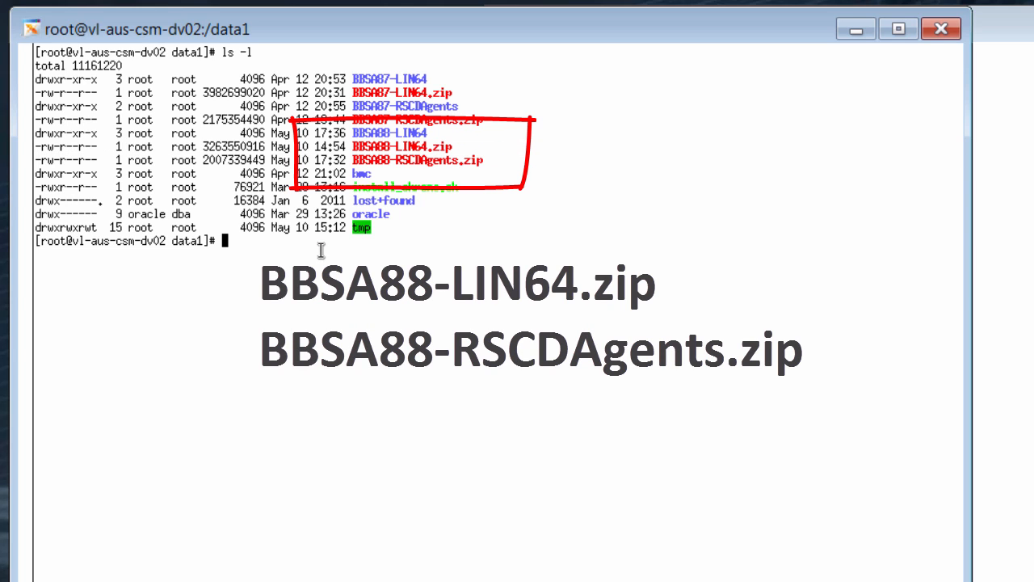
{"action": "type", "text": "unzip BBSA88-RSCDAgents.zip"}
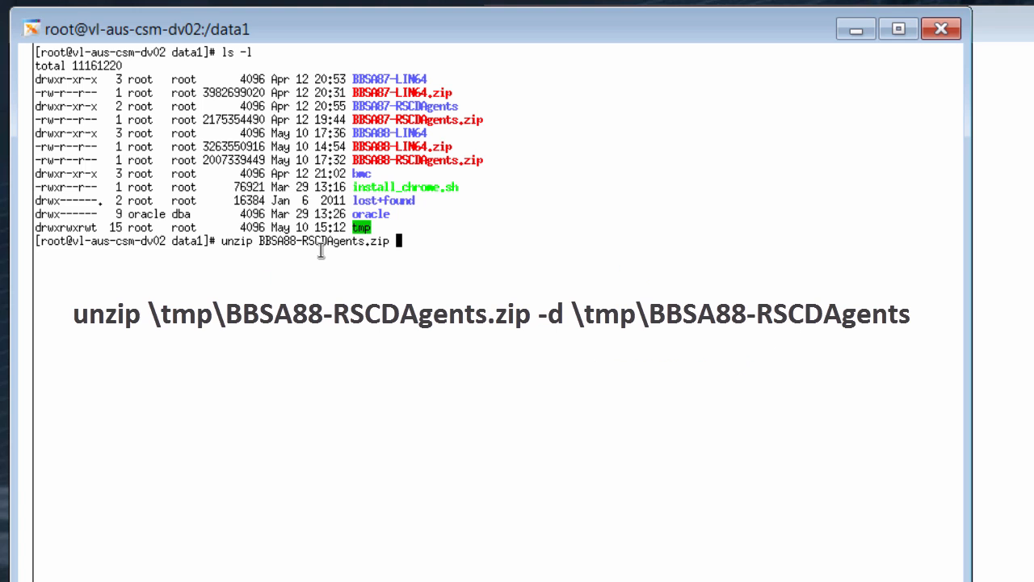
{"action": "type", "text": "-d /data"}
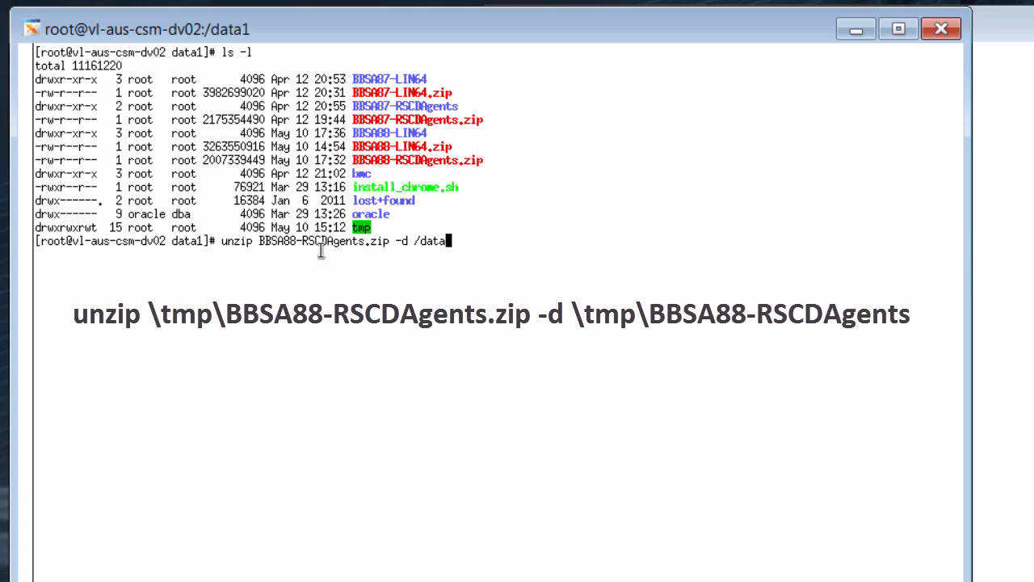
{"action": "type", "text": "1/BBS"}
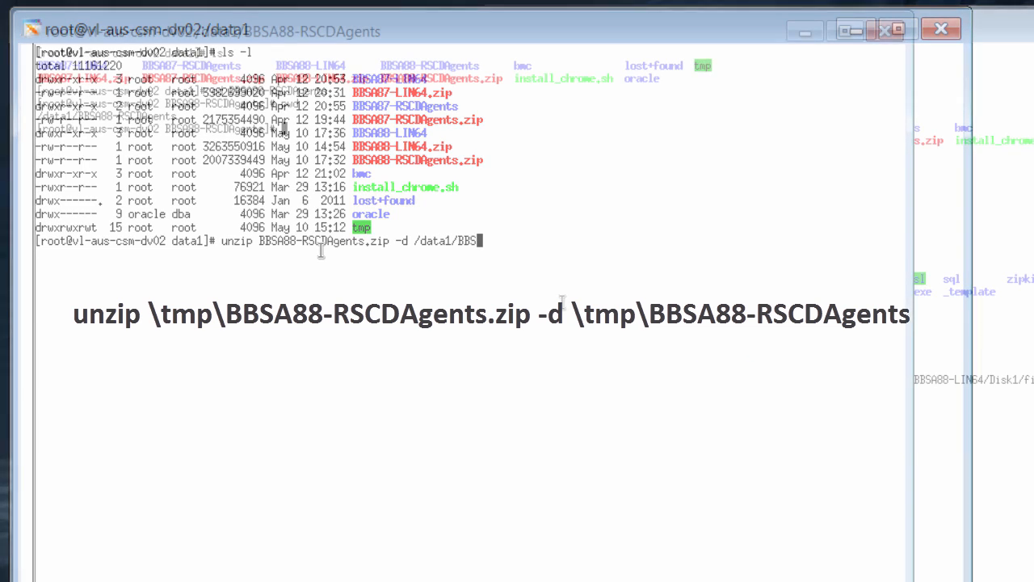
{"action": "key", "text": "enter"}
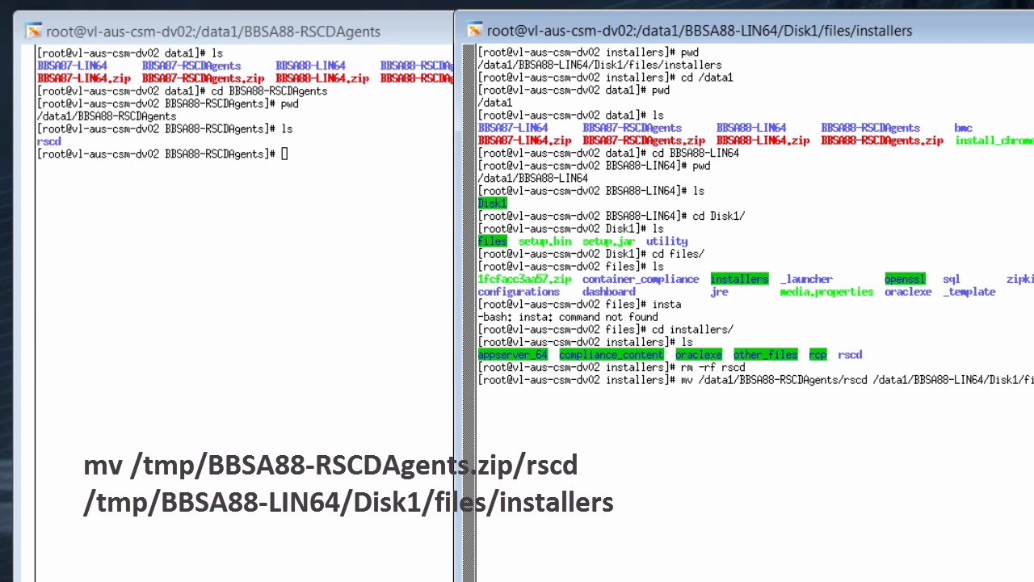
{"action": "type", "text": "l"}
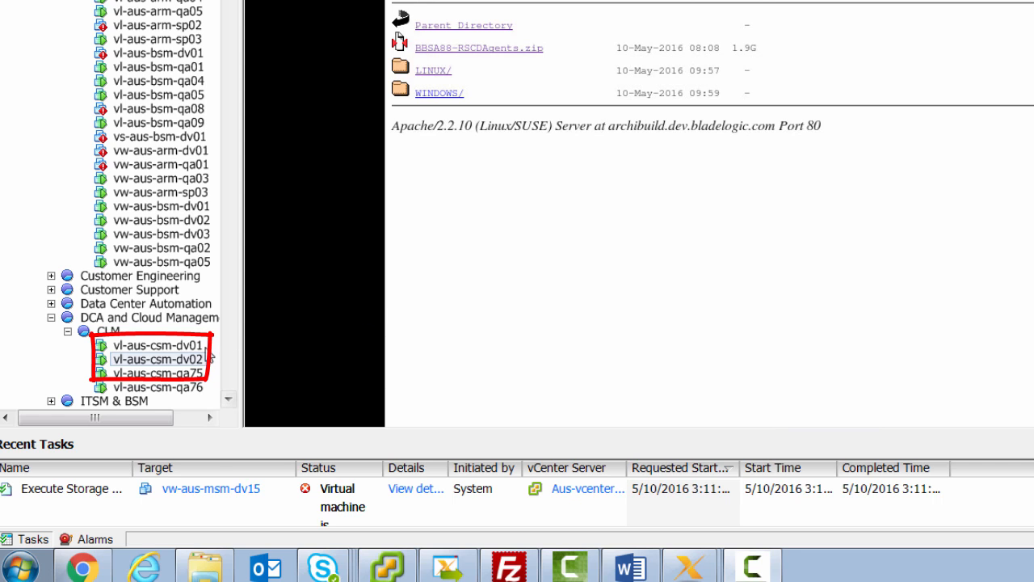
Step: Take a snapshot of vl-aus-csm-dv02 via Snapshot > Take Snapshot
{"action": "right_click", "coordinate": [153, 359]}
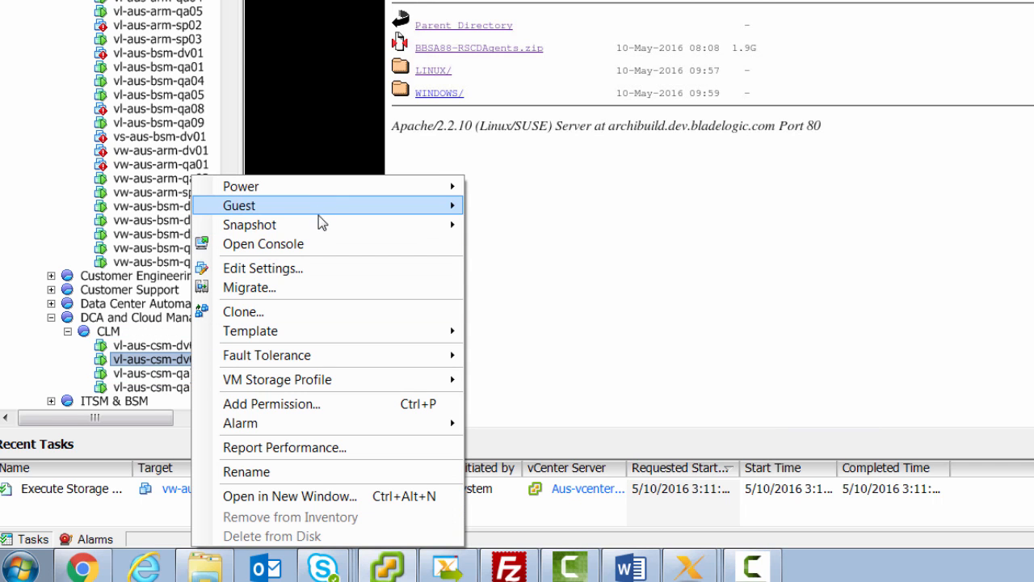
{"action": "mouse_move", "coordinate": [249, 224]}
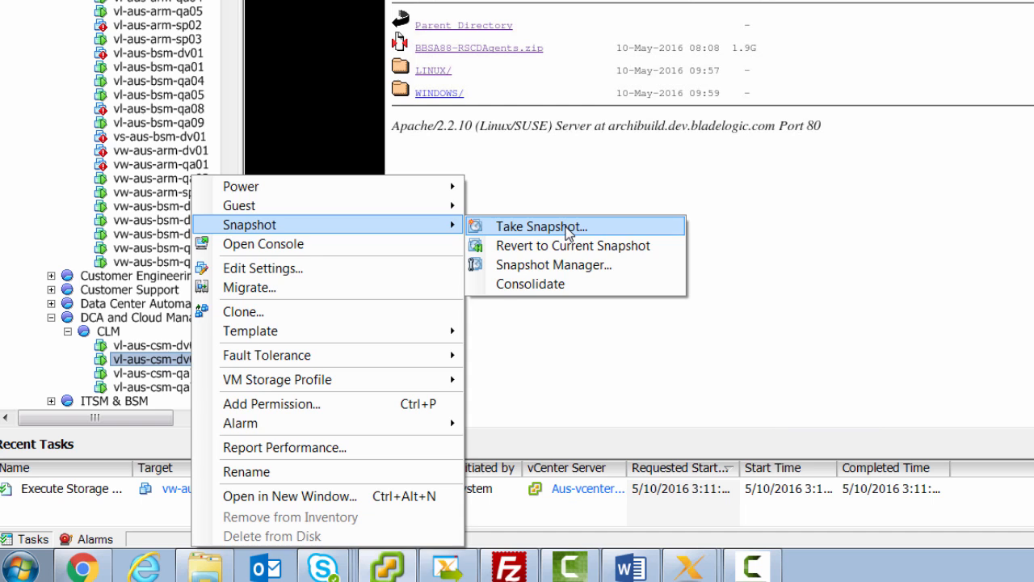
{"action": "left_click", "coordinate": [542, 227]}
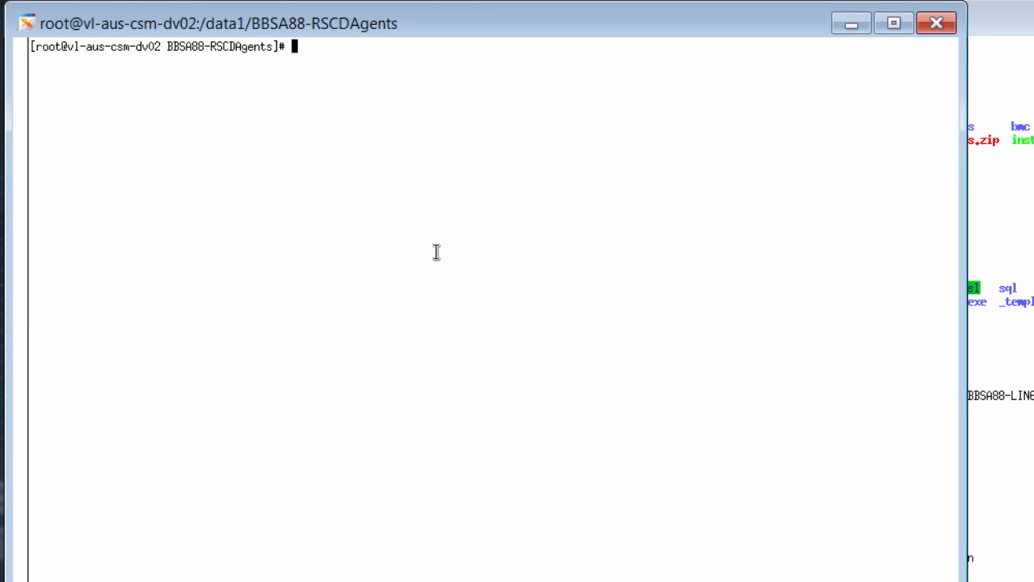
Step: Switch to the oracle user and connect RMAN to the target database
{"action": "type", "text": "su -"}
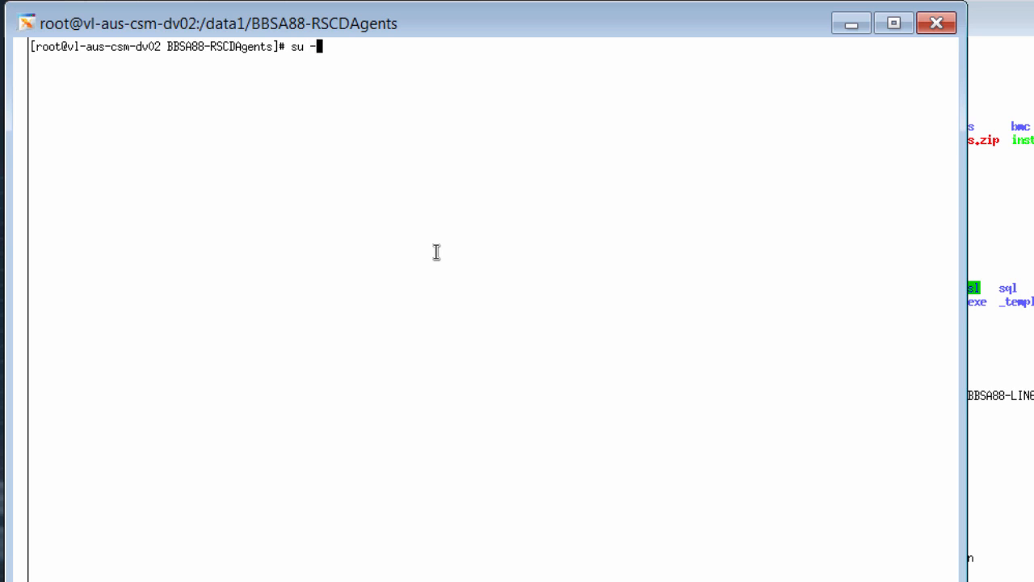
{"action": "type", "text": "oracle"}
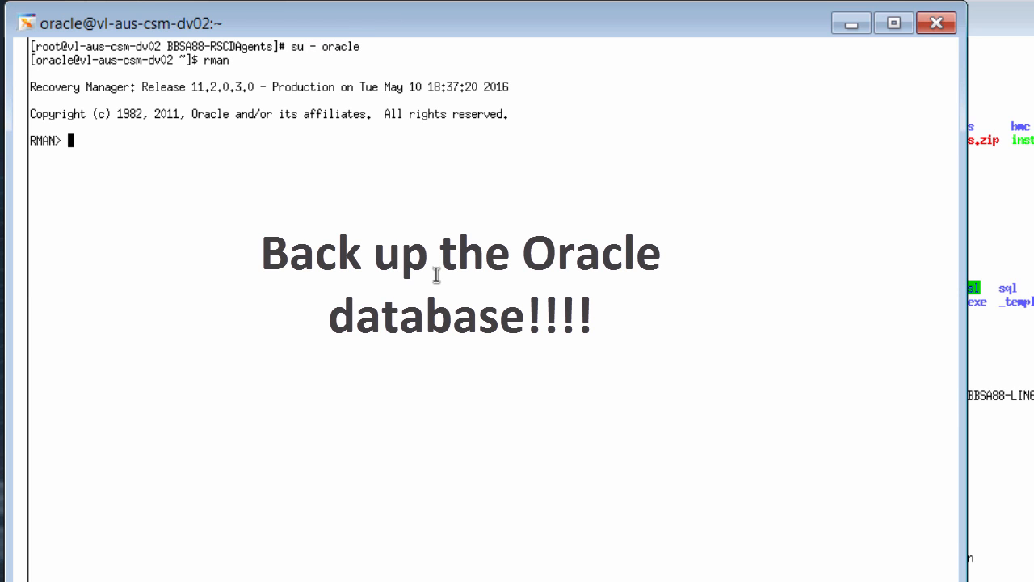
{"action": "type", "text": "CONNECT A"}
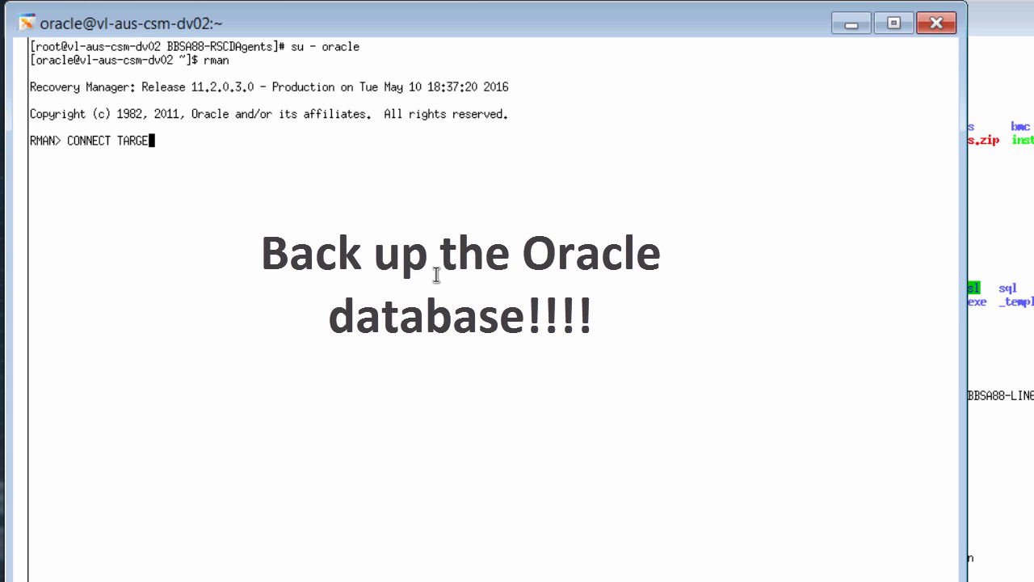
{"action": "key", "text": "enter"}
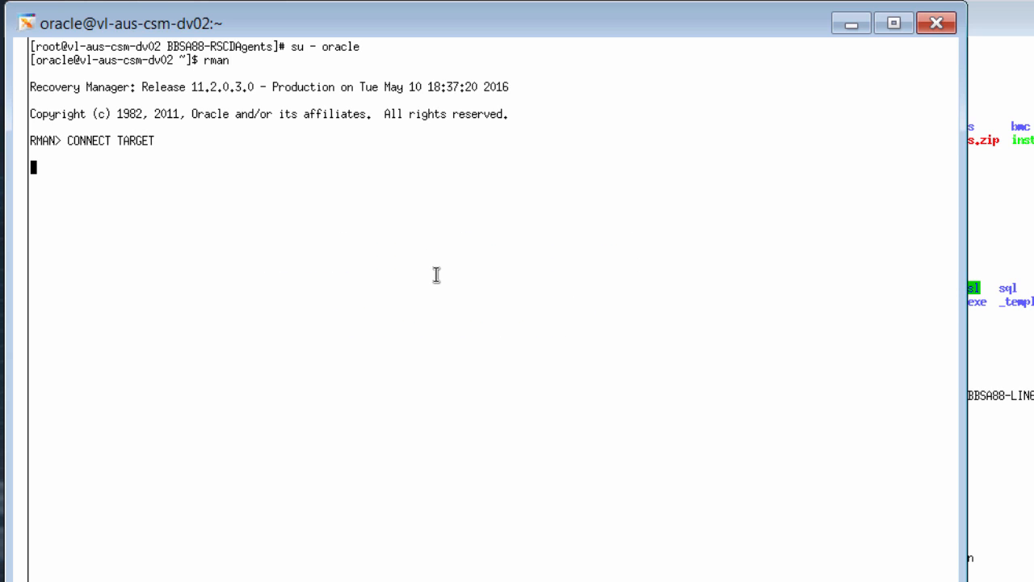
Step: Run BACKUP DATABASE; to fully back up ORA112DB
{"action": "type", "text": "BA"}
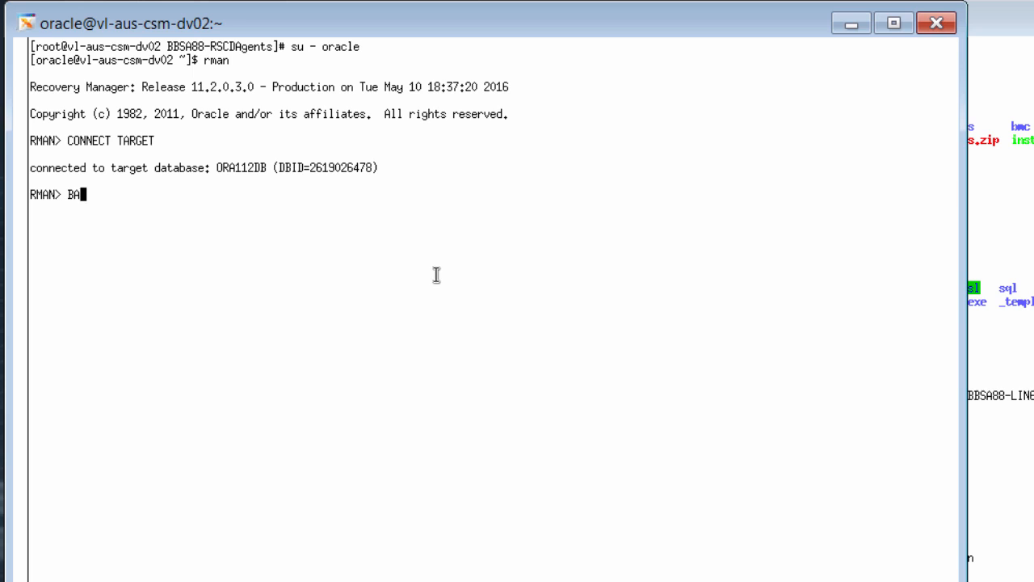
{"action": "type", "text": "CKUP DAT"}
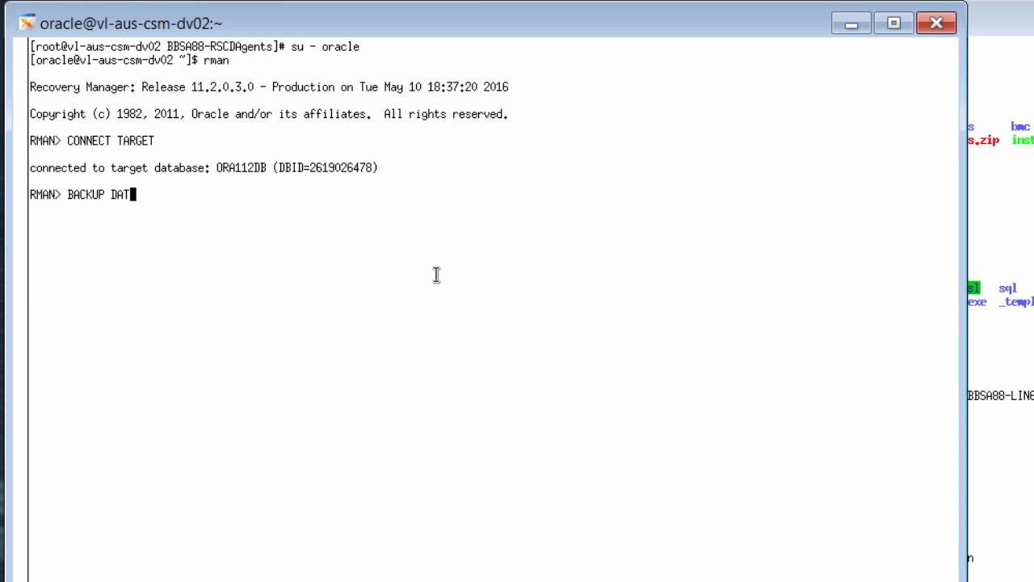
{"action": "type", "text": "ABASE;"}
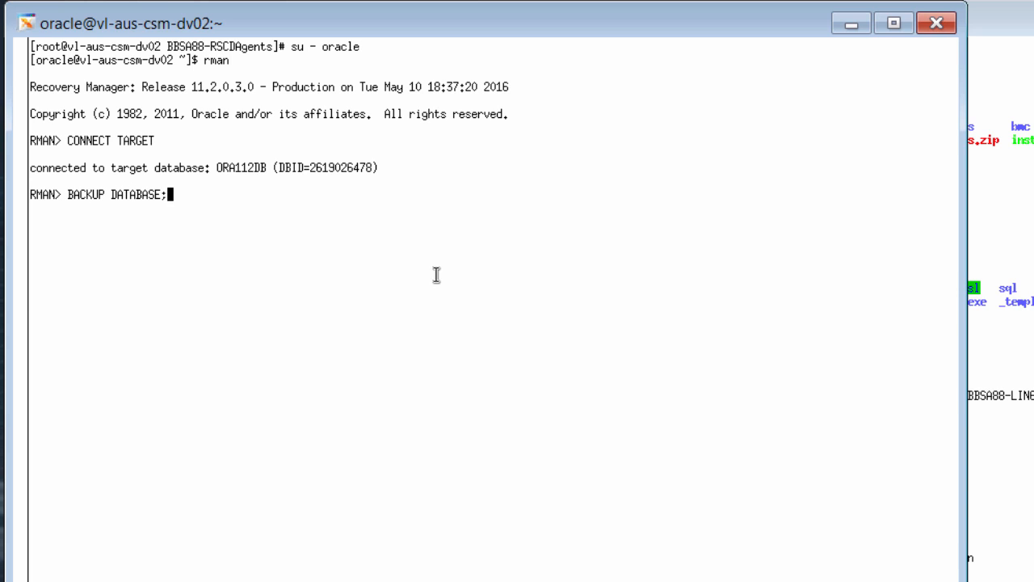
{"action": "key", "text": "Return"}
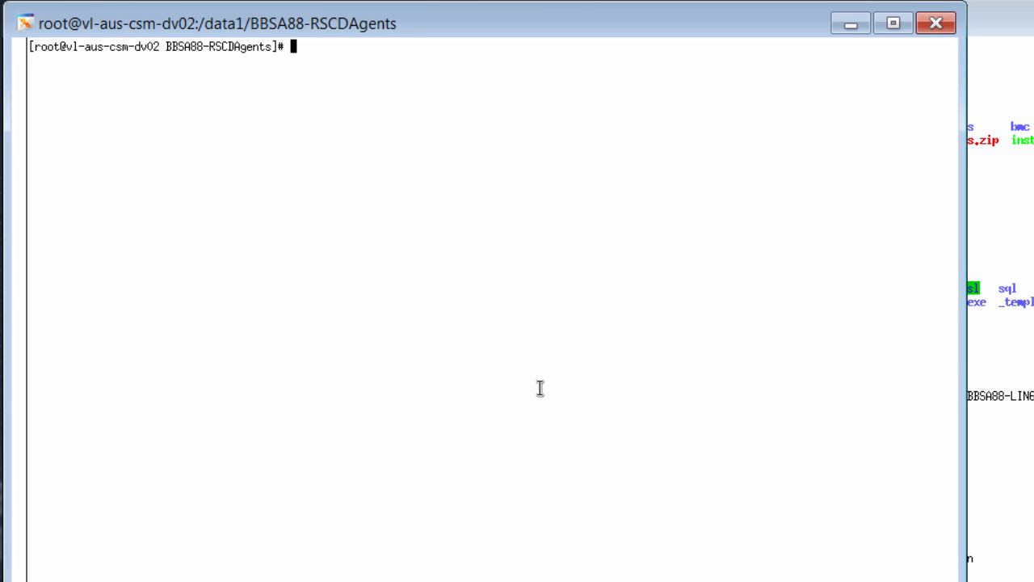
Step: Check BladeLogic processes with ps -ef | grep bl, then run ./setup.bin from Disk1
{"action": "type", "text": "ps -ef"}
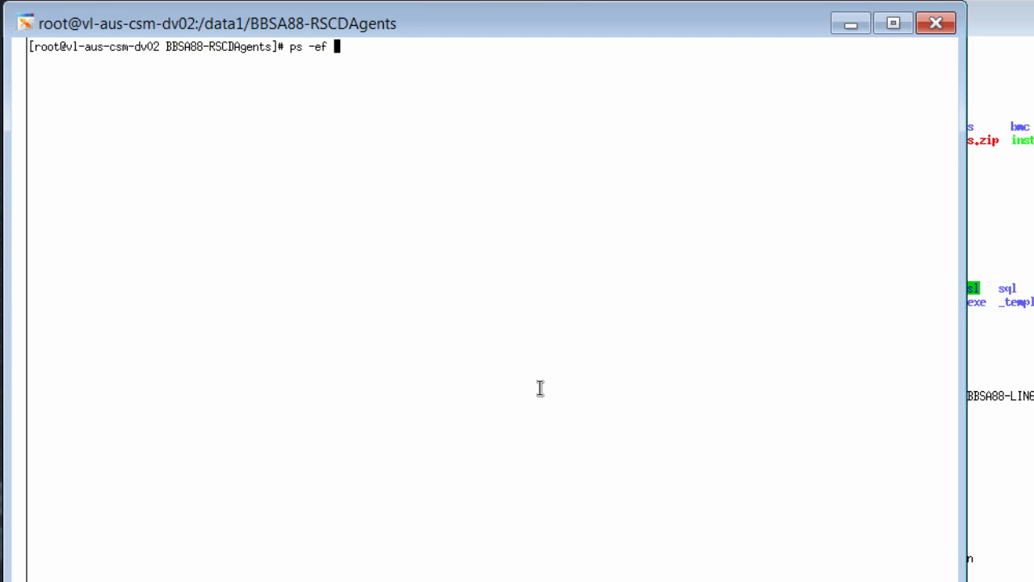
{"action": "type", "text": "| grep b"}
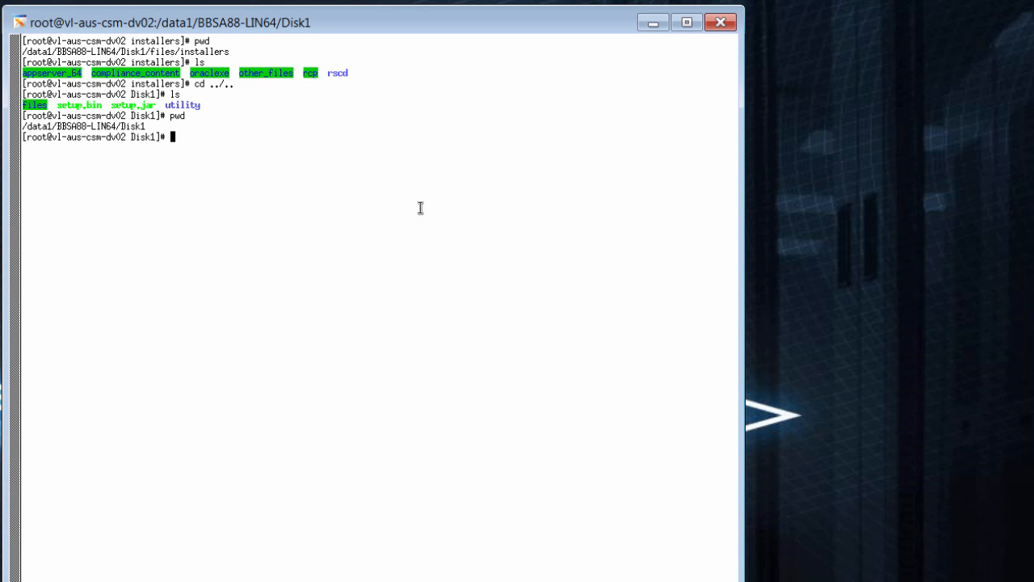
{"action": "type", "text": "./"}
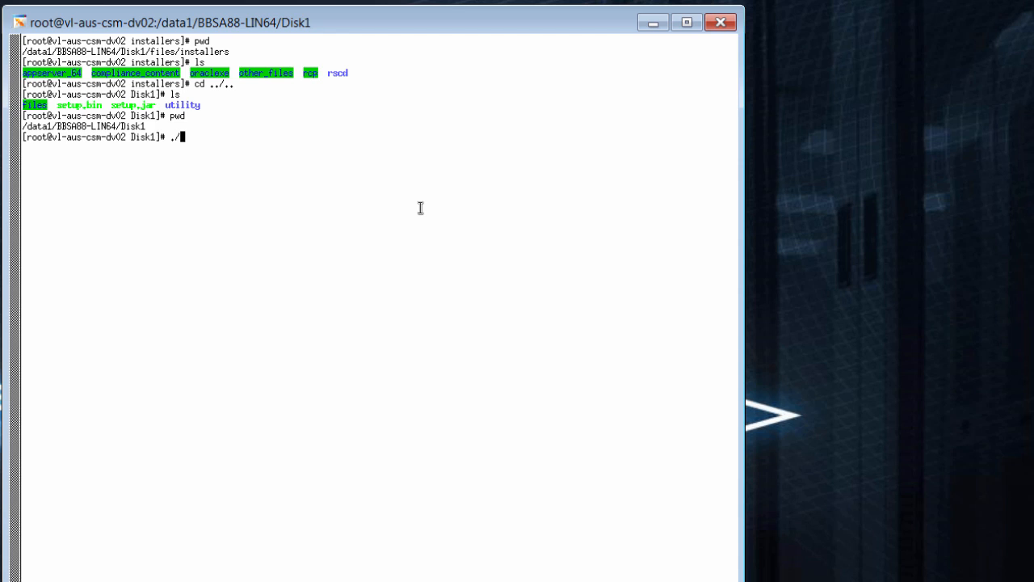
{"action": "type", "text": "setup.bin"}
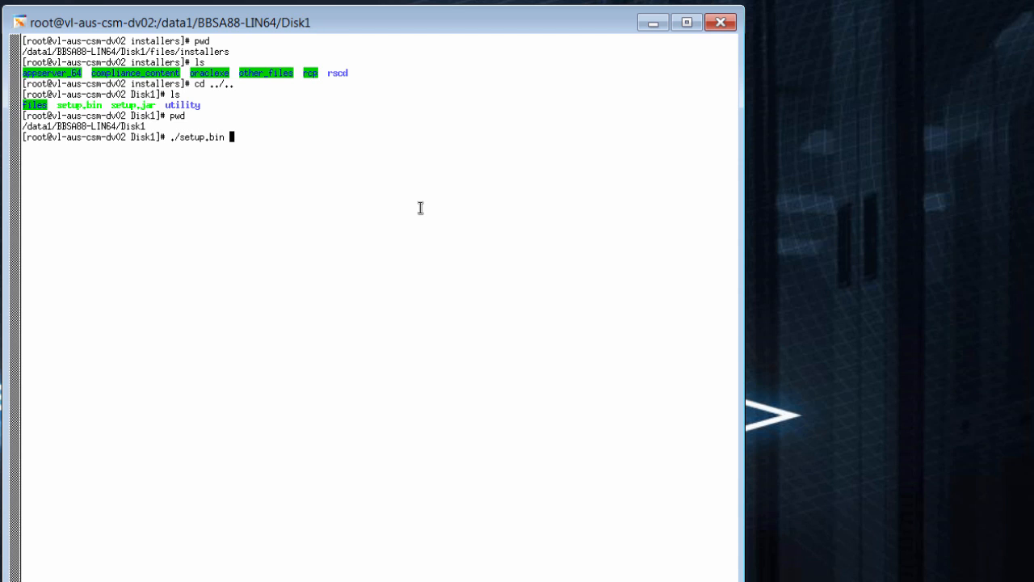
{"action": "key", "text": "enter"}
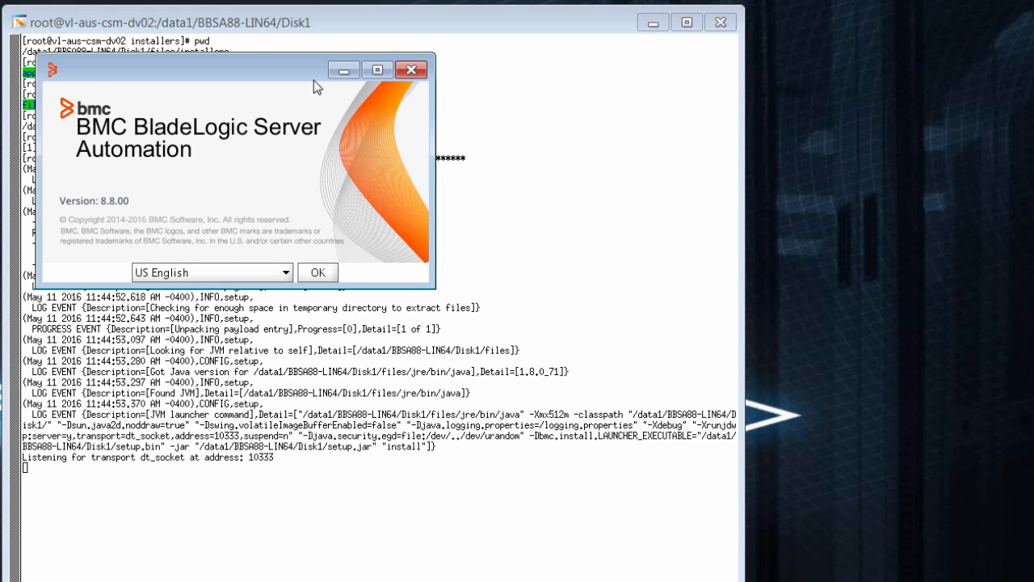
Step: Confirm US English as the installer language and move past the welcome page
{"action": "left_click", "coordinate": [317, 273]}
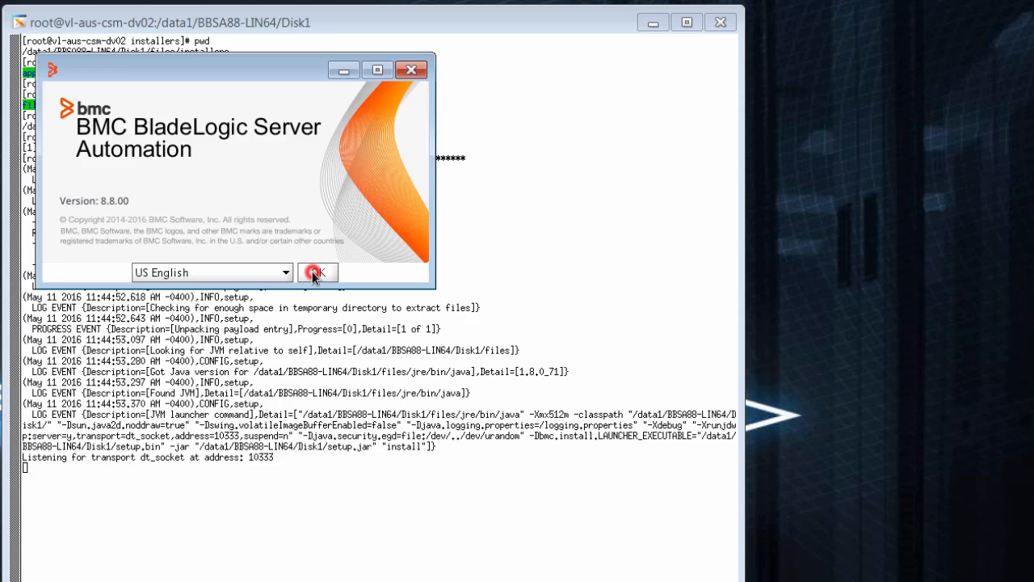
{"action": "left_click", "coordinate": [317, 272]}
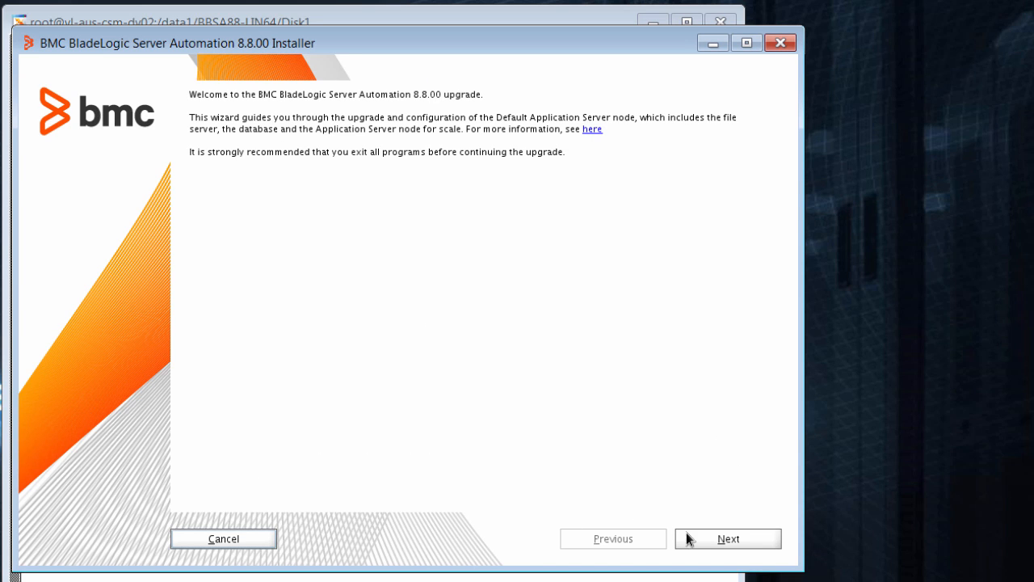
{"action": "mouse_move", "coordinate": [714, 545]}
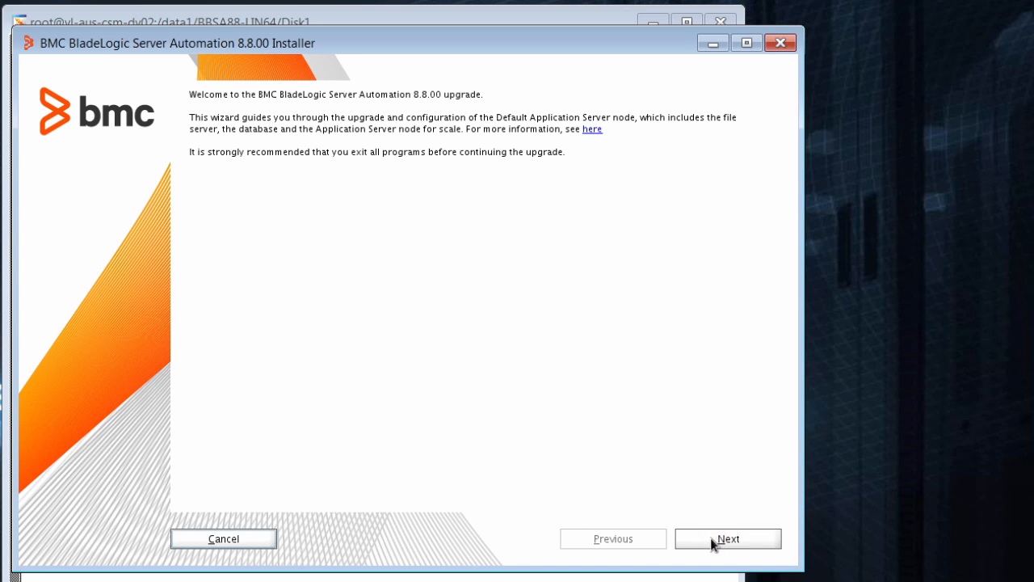
{"action": "left_click", "coordinate": [727, 539]}
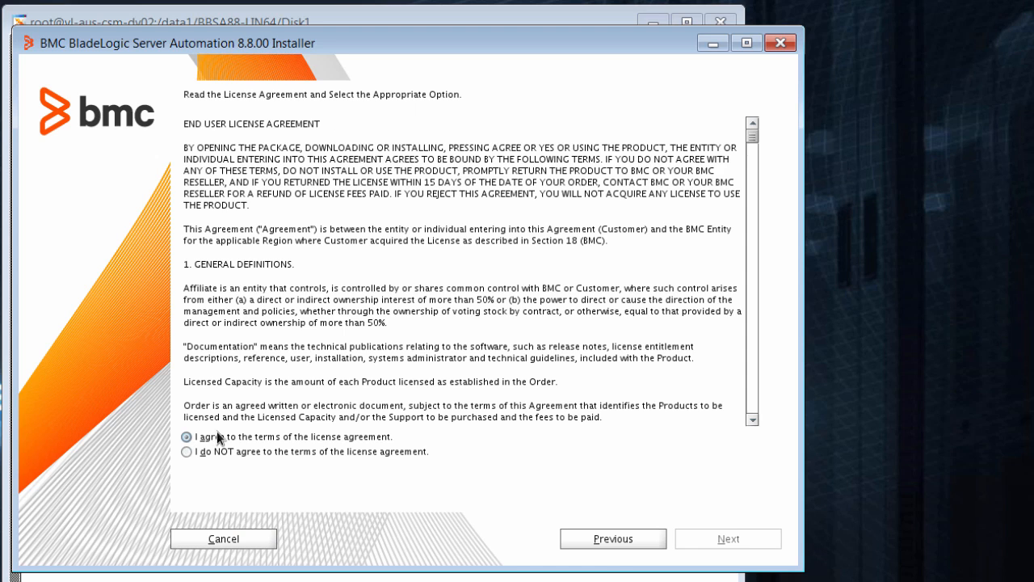
Step: Accept the license agreement and continue to the credentials page
{"action": "left_click", "coordinate": [187, 436]}
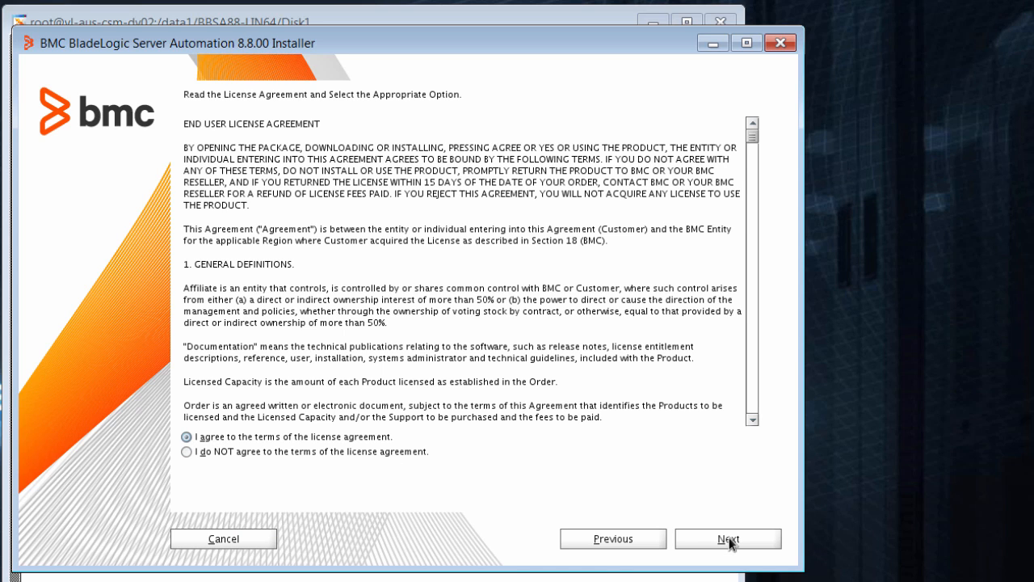
{"action": "left_click", "coordinate": [187, 436]}
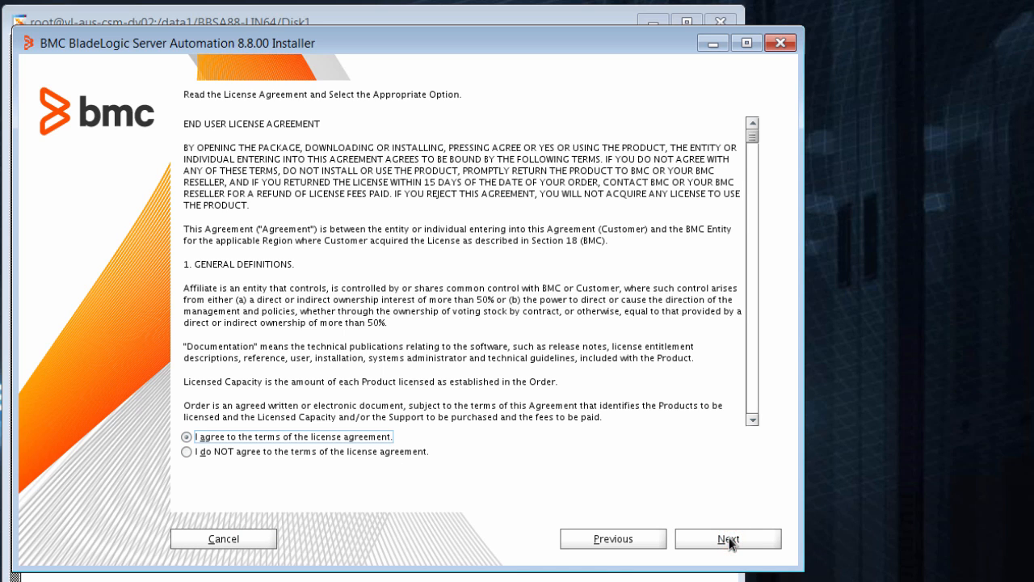
{"action": "left_click", "coordinate": [728, 538]}
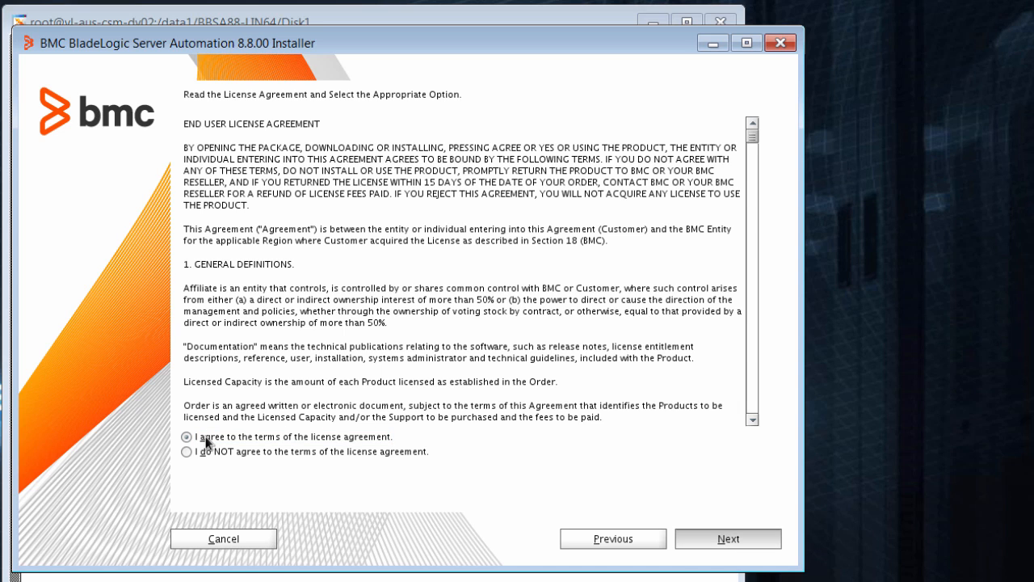
{"action": "left_click", "coordinate": [726, 539]}
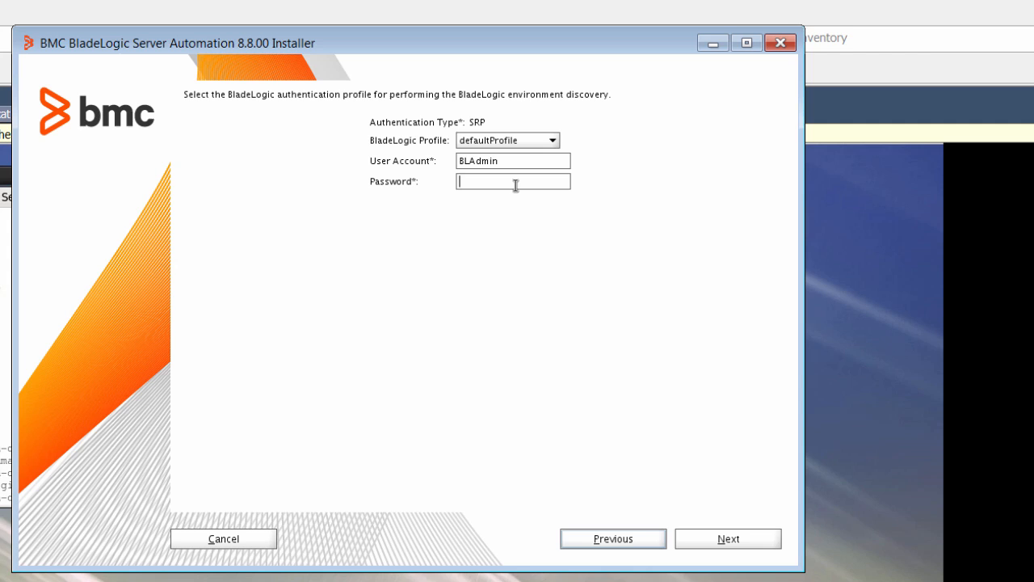
Step: Enter the BLAdmin password and submit to discover the 8.7 servers
{"action": "type", "text": "•"}
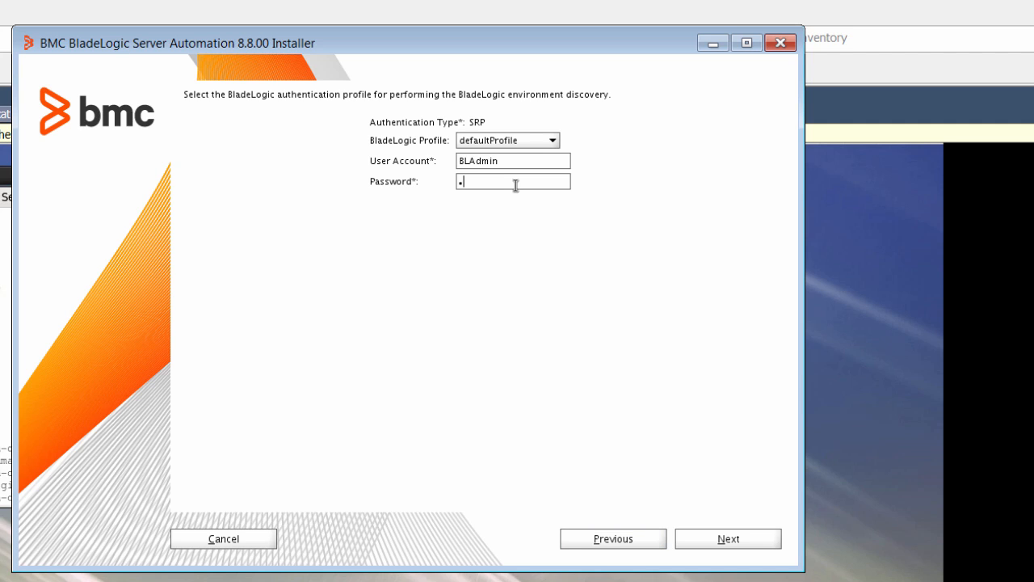
{"action": "type", "text": "••"}
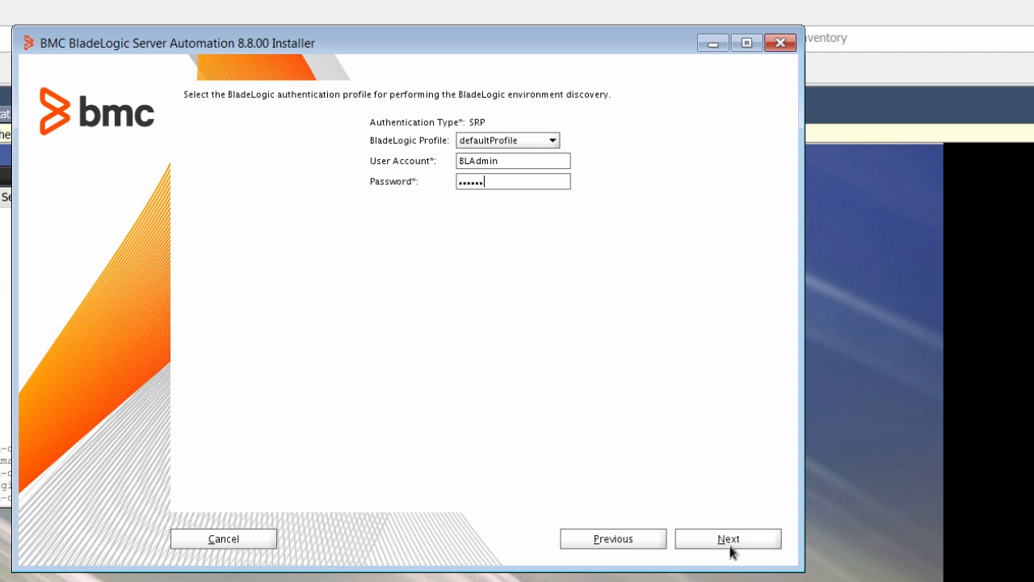
{"action": "left_click", "coordinate": [727, 539]}
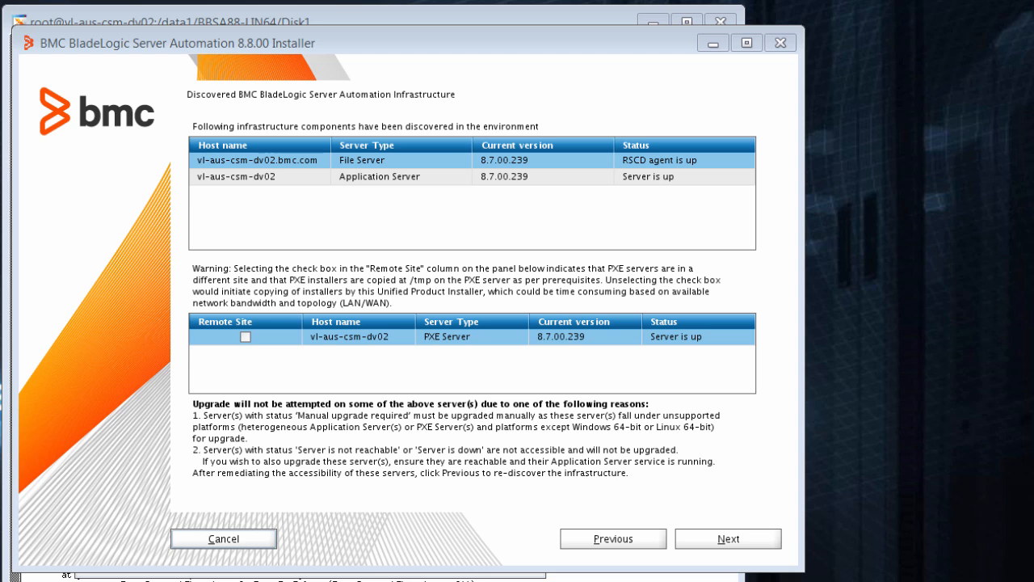
Step: Tick the downtime acknowledgement on Upgrade Preview and install the 8.8.00 upgrade
{"action": "left_click", "coordinate": [727, 538]}
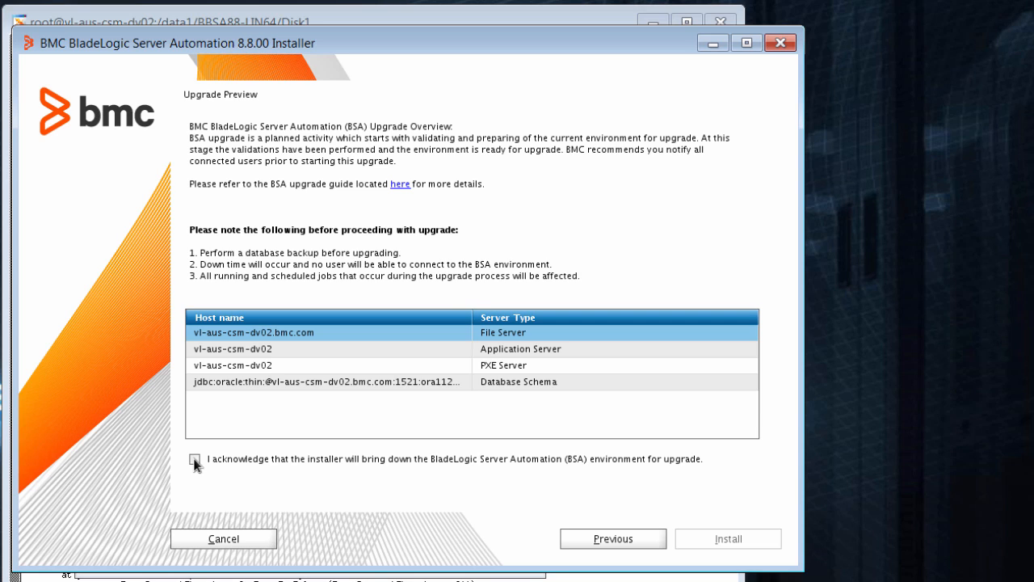
{"action": "left_click", "coordinate": [194, 459]}
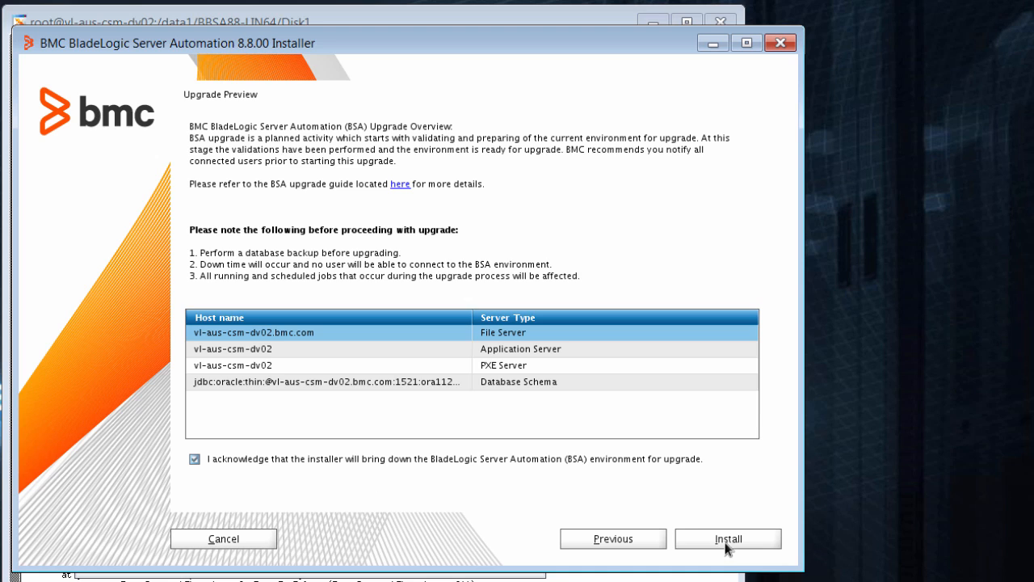
{"action": "left_click", "coordinate": [727, 538]}
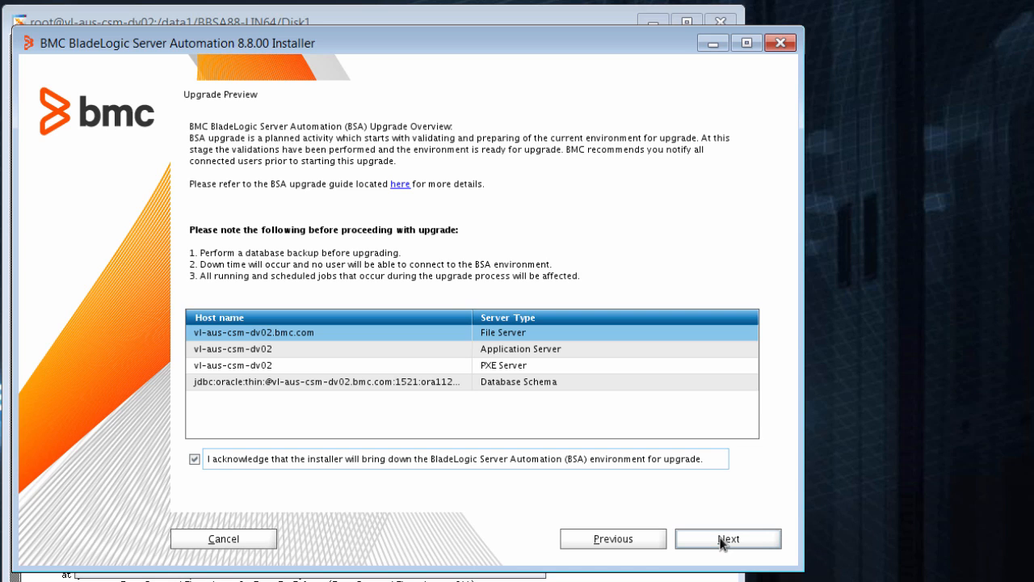
{"action": "mouse_move", "coordinate": [736, 503]}
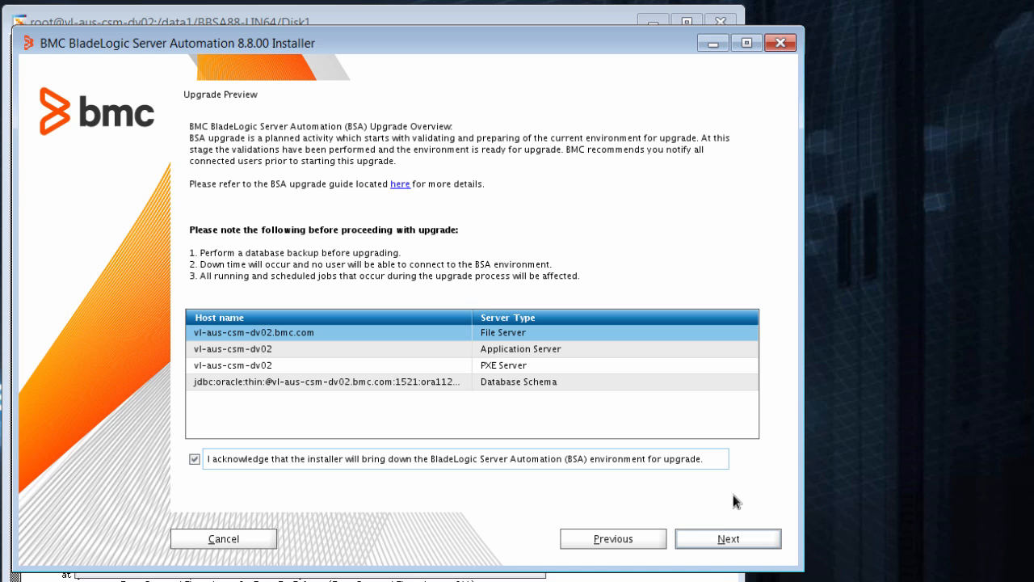
{"action": "left_click", "coordinate": [727, 538]}
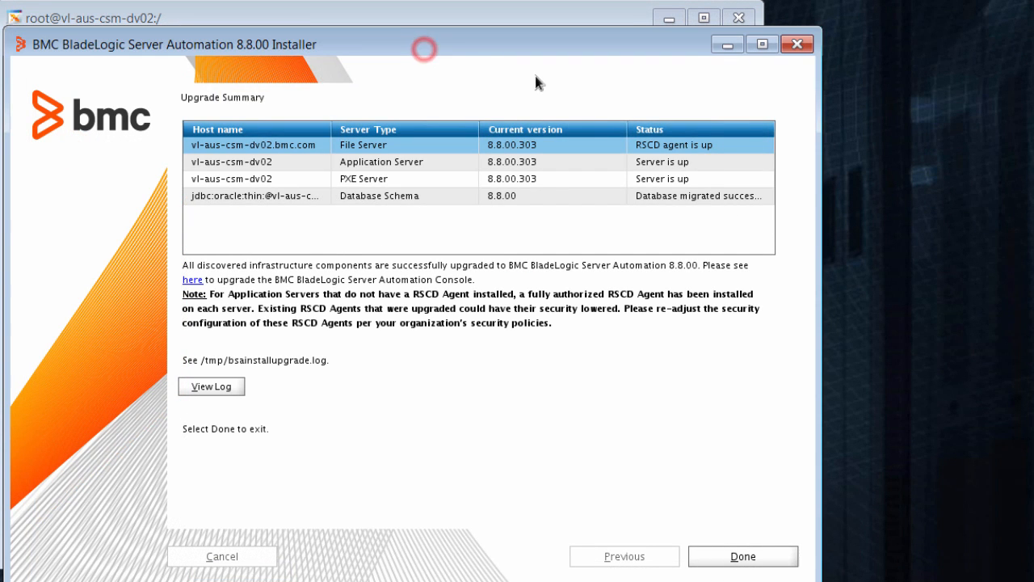
{"action": "mouse_move", "coordinate": [655, 167]}
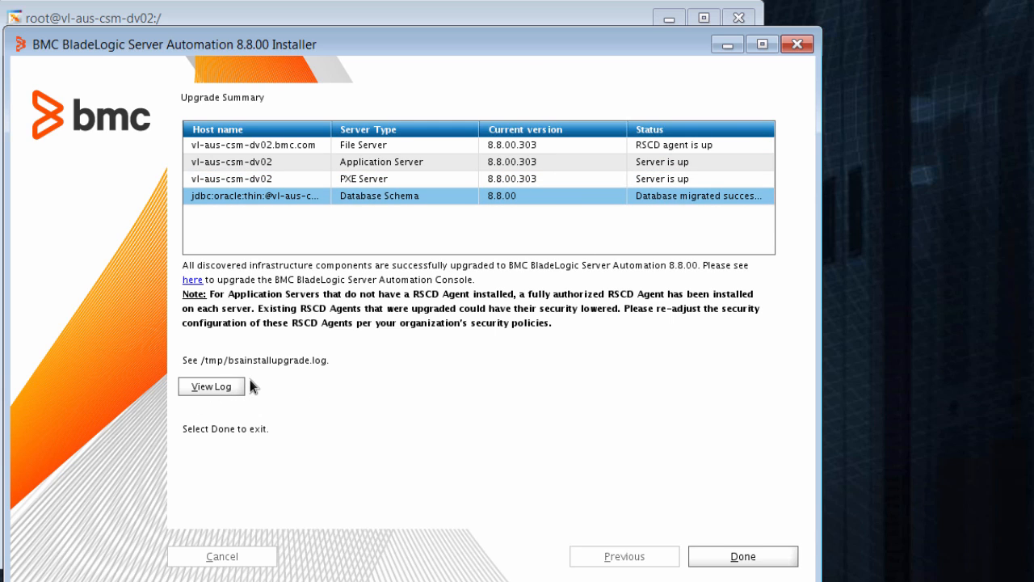
{"action": "mouse_move", "coordinate": [325, 363]}
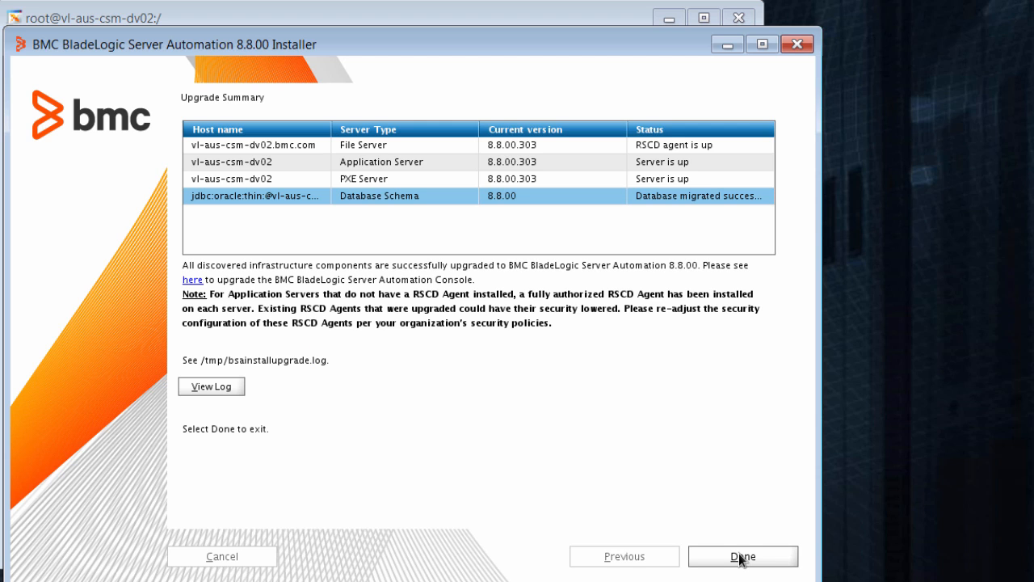
Step: Click Done on the Upgrade Summary to close the 8.8.00 installer
{"action": "left_click", "coordinate": [741, 556]}
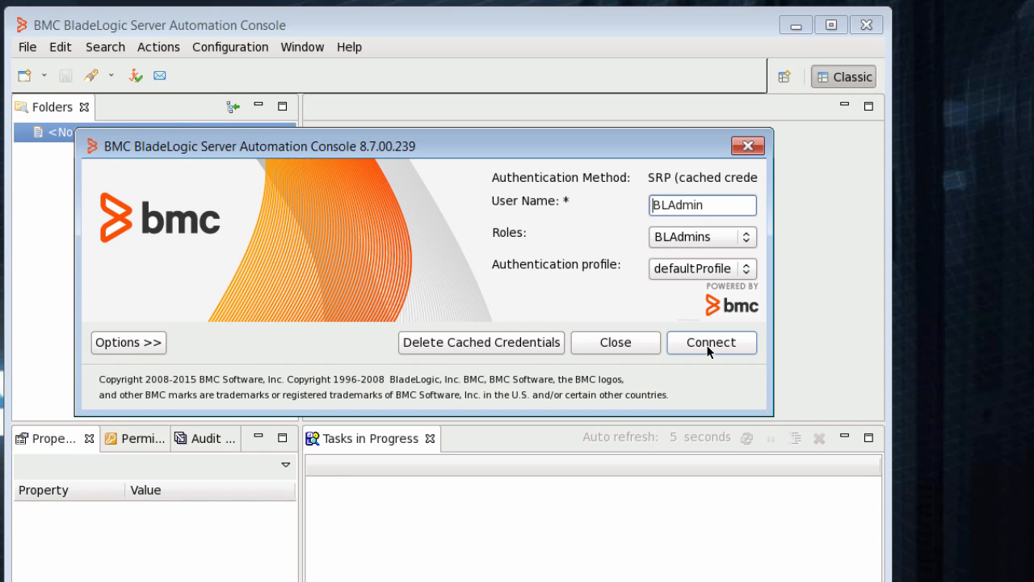
Step: Connect as BLAdmin and dismiss the unsupported-platform console self-upgrade error
{"action": "left_click", "coordinate": [710, 342]}
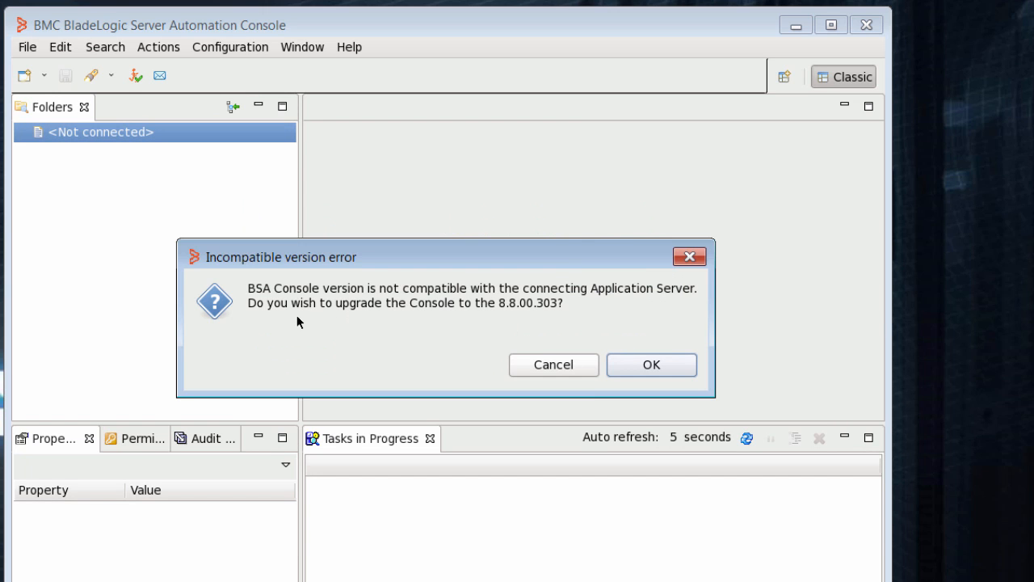
{"action": "mouse_move", "coordinate": [536, 310]}
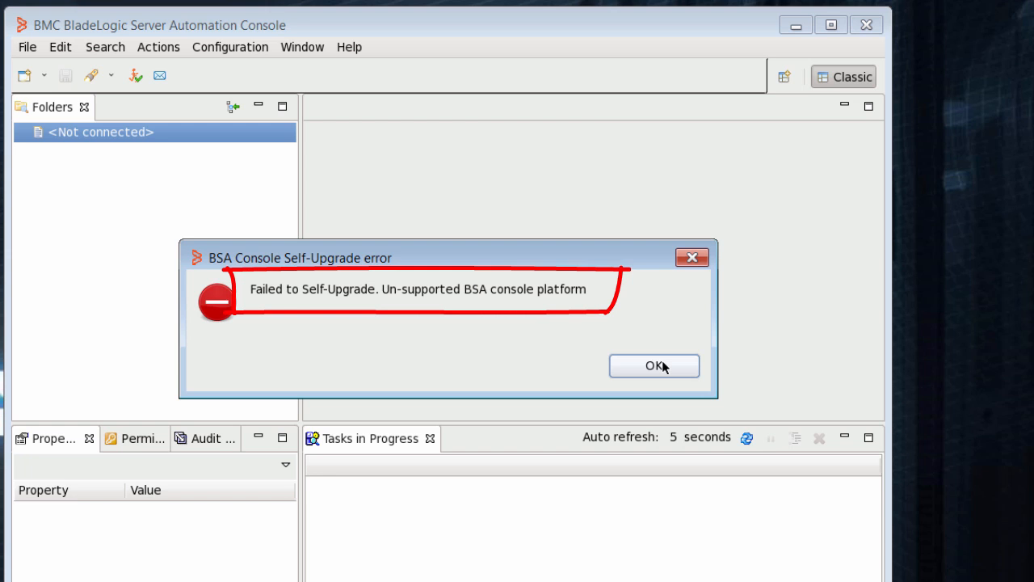
{"action": "mouse_move", "coordinate": [652, 371]}
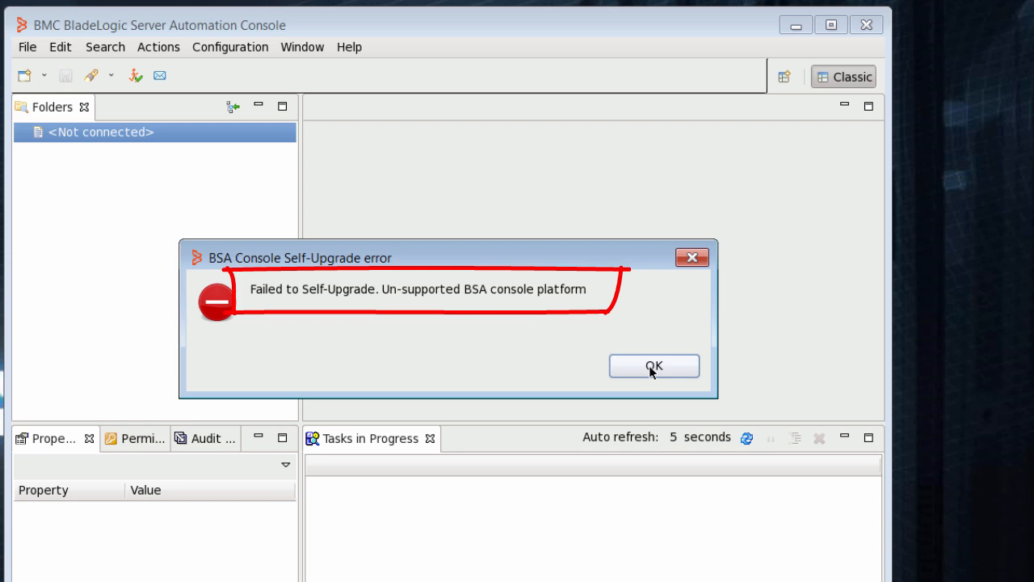
{"action": "left_click", "coordinate": [654, 366]}
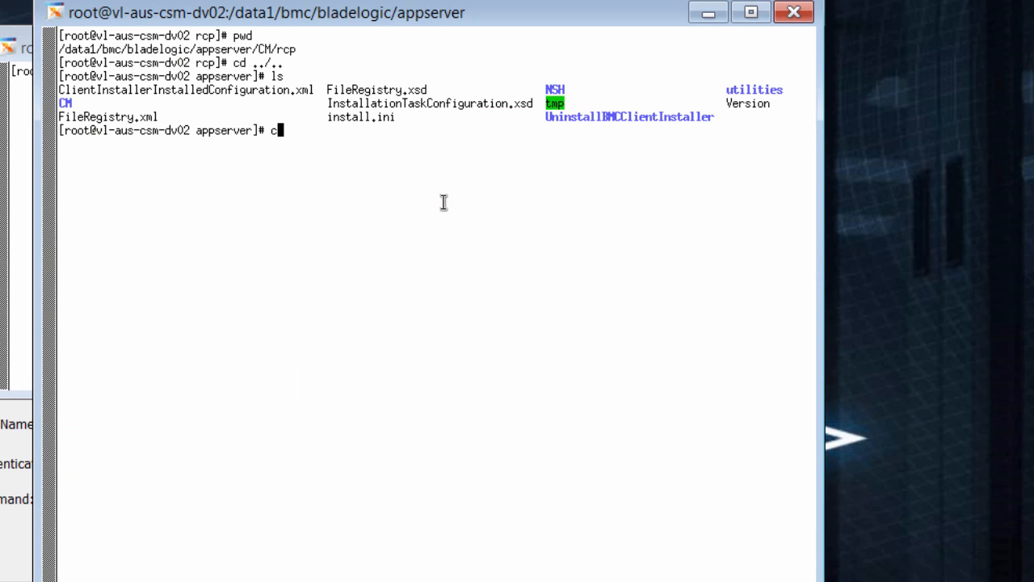
Step: Run ./uninstall.bin & from UninstallBMCClientInstaller to launch the 8.7 console uninstaller
{"action": "type", "text": "d UninstallBMCClientInstaller/"}
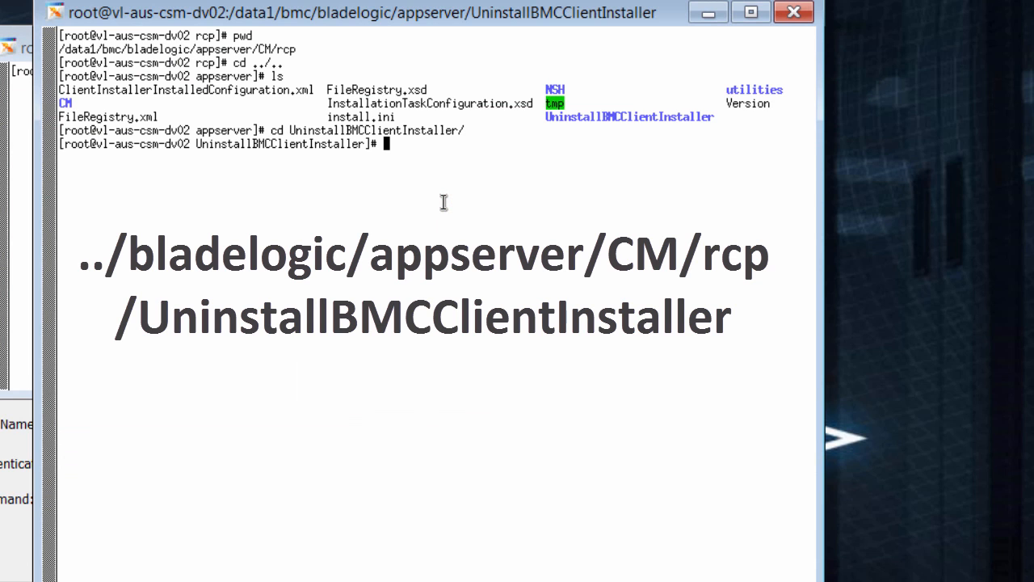
{"action": "type", "text": "ls"}
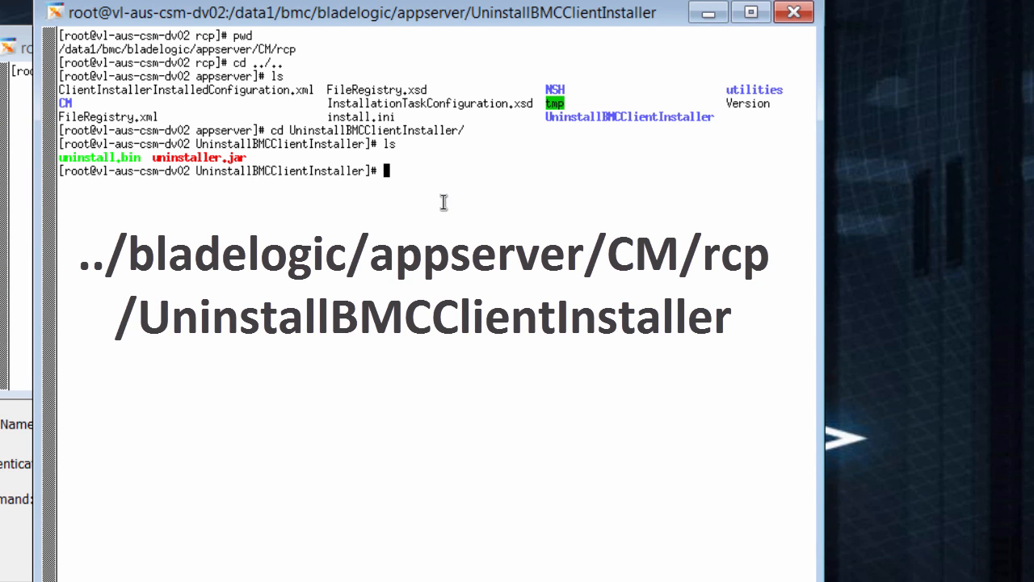
{"action": "type", "text": "./un"}
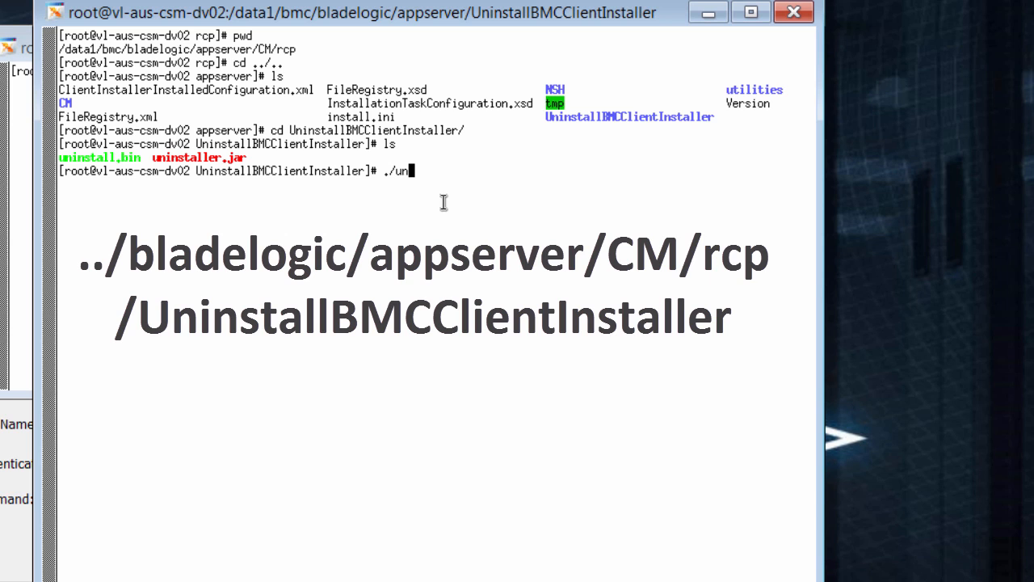
{"action": "type", "text": "install.bin &"}
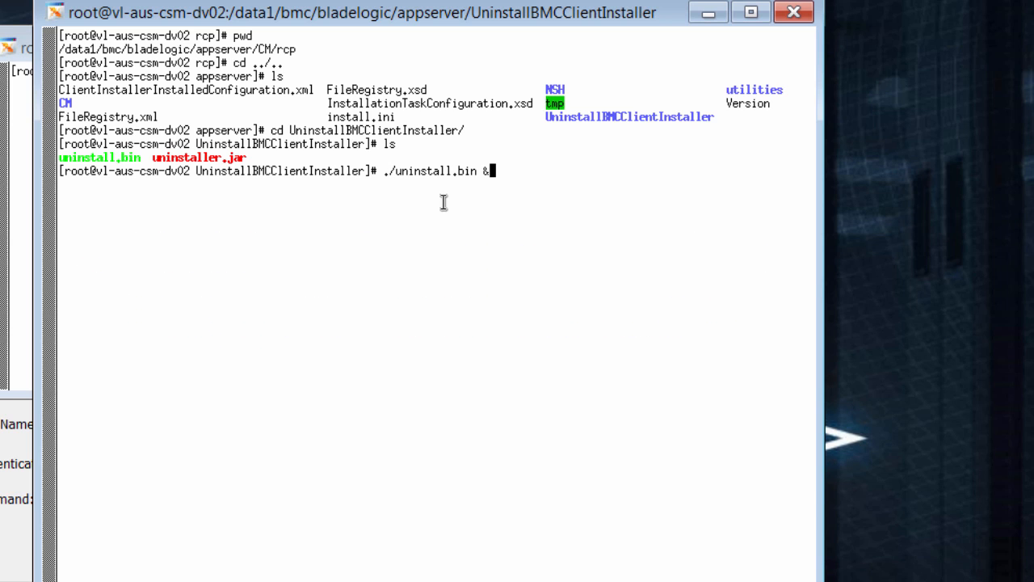
{"action": "key", "text": "Return"}
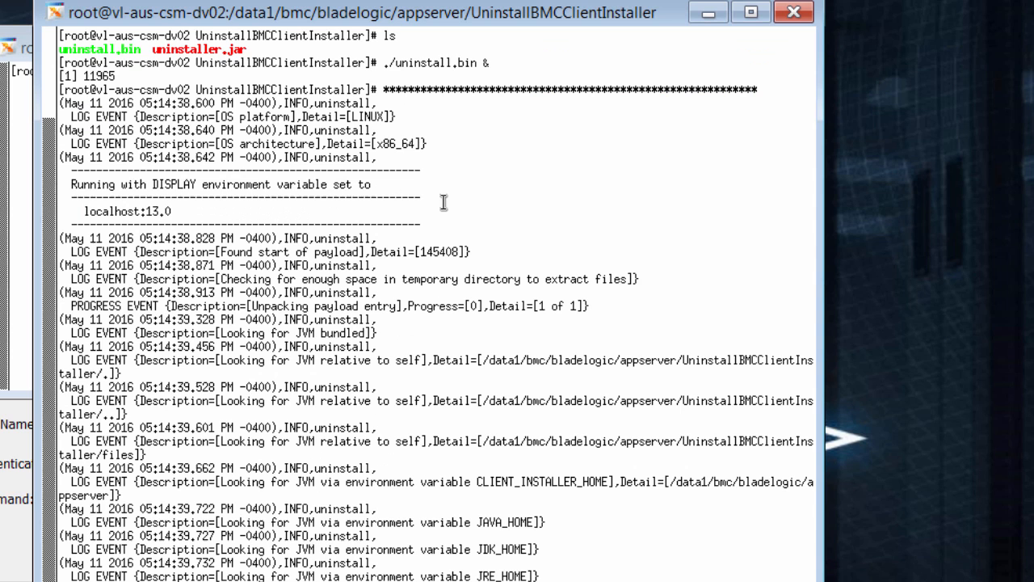
{"action": "scroll", "scroll_direction": "down", "scroll_amount": 3}
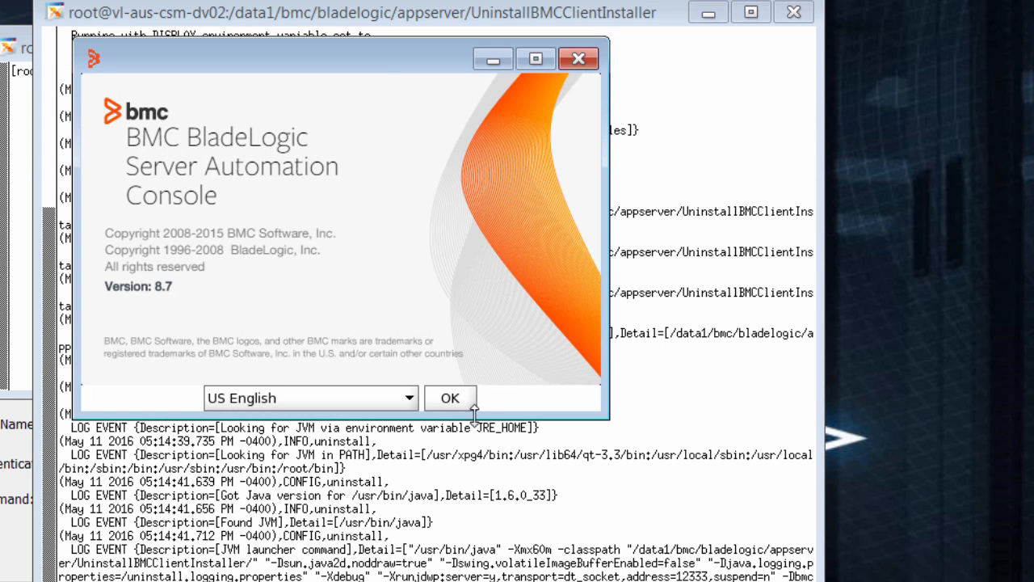
Step: Uninstall every 8.7.00 console feature, including Network Shell, in US English, then close the uninstaller
{"action": "left_click", "coordinate": [449, 398]}
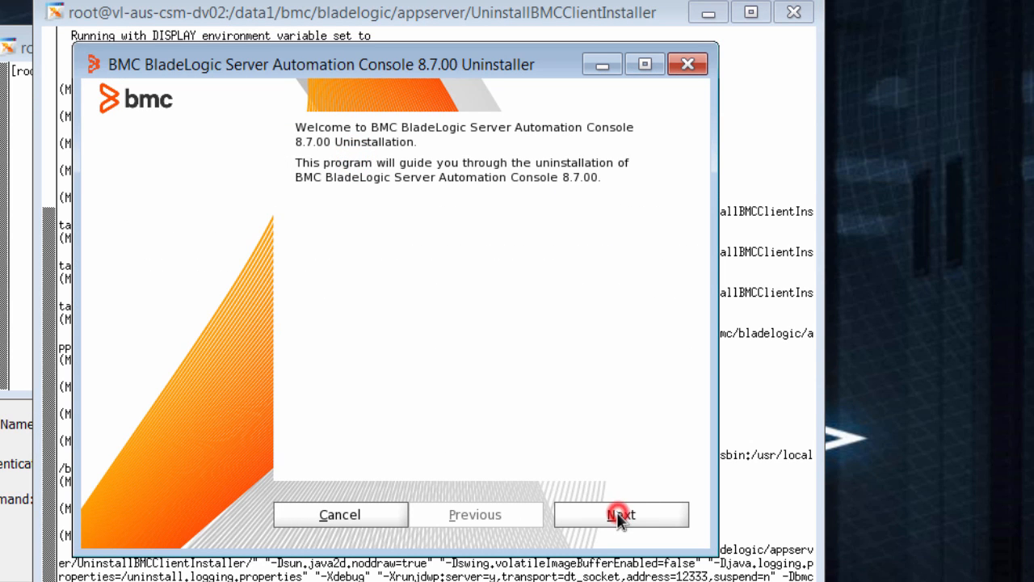
{"action": "left_click", "coordinate": [621, 514]}
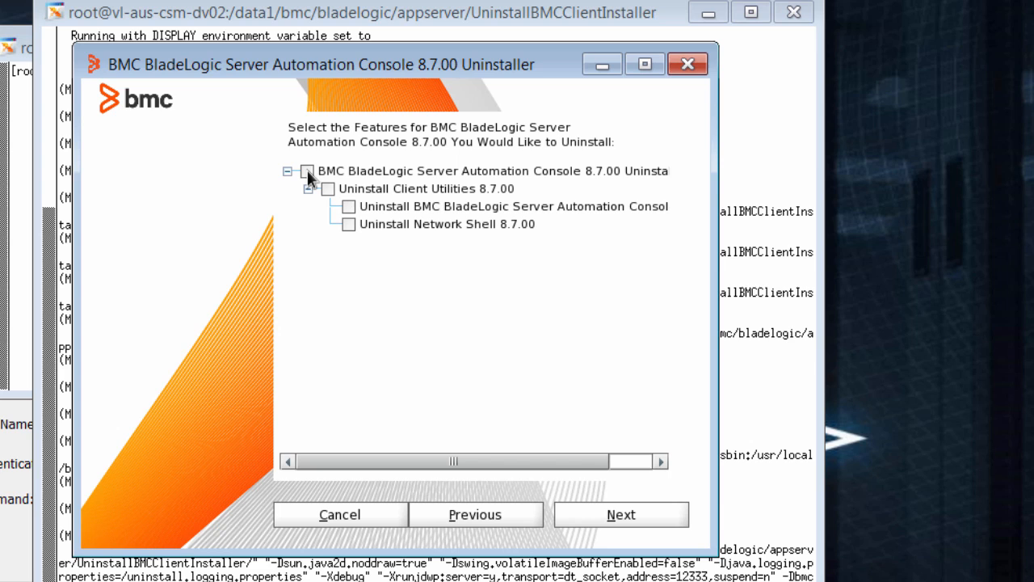
{"action": "left_click", "coordinate": [307, 170]}
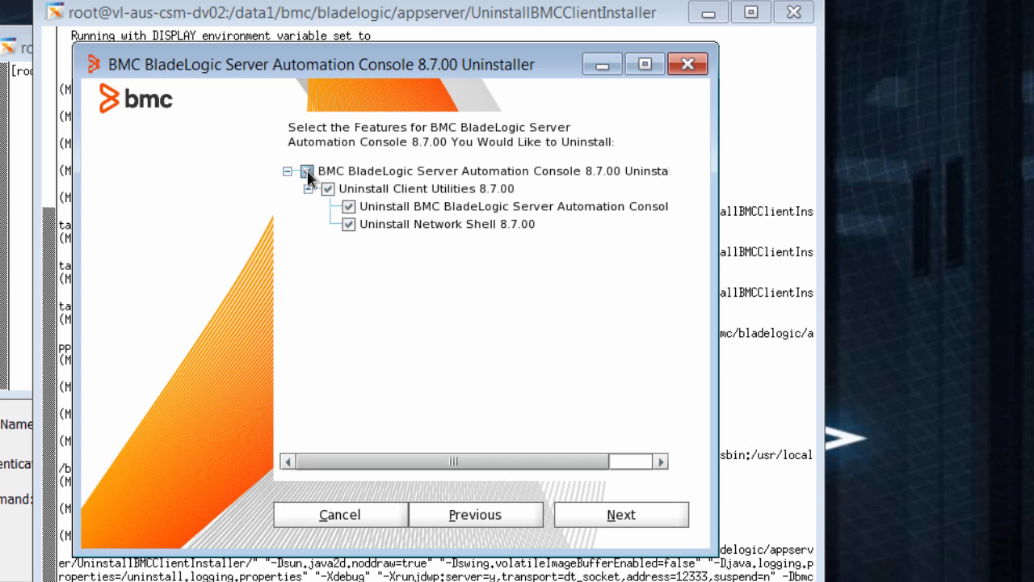
{"action": "left_click", "coordinate": [306, 171]}
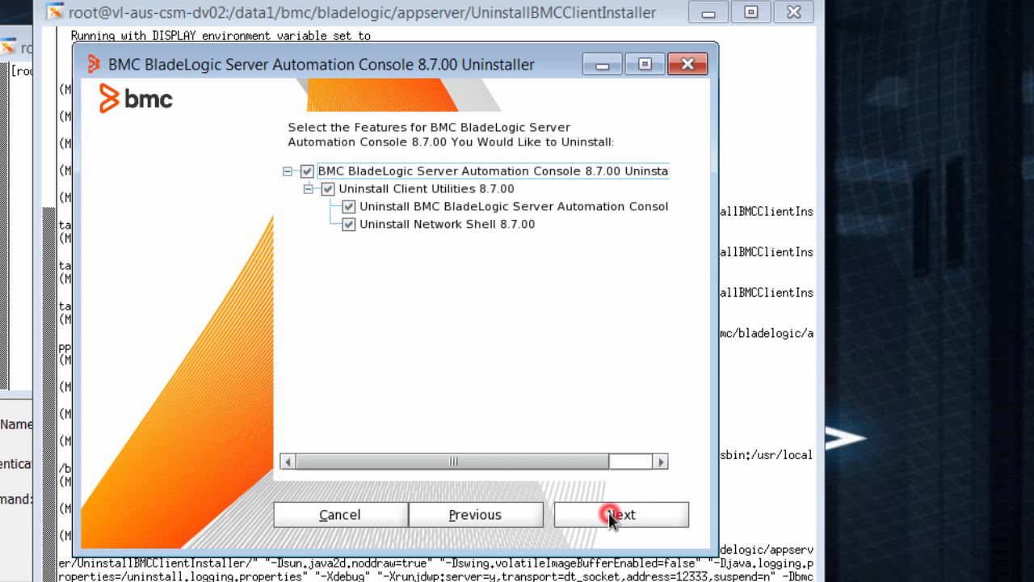
{"action": "left_click", "coordinate": [621, 514]}
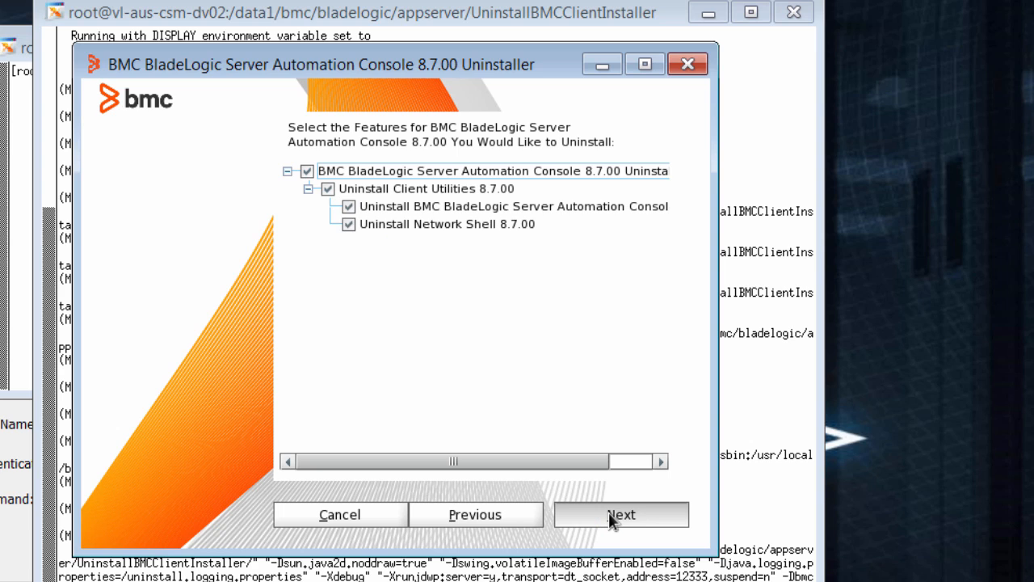
{"action": "left_click", "coordinate": [621, 515]}
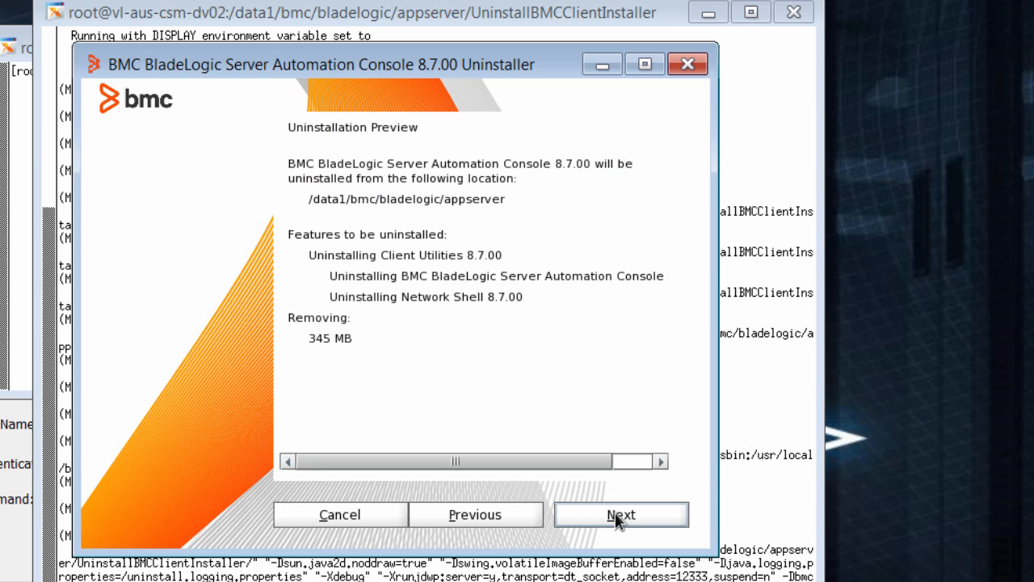
{"action": "left_click", "coordinate": [621, 515]}
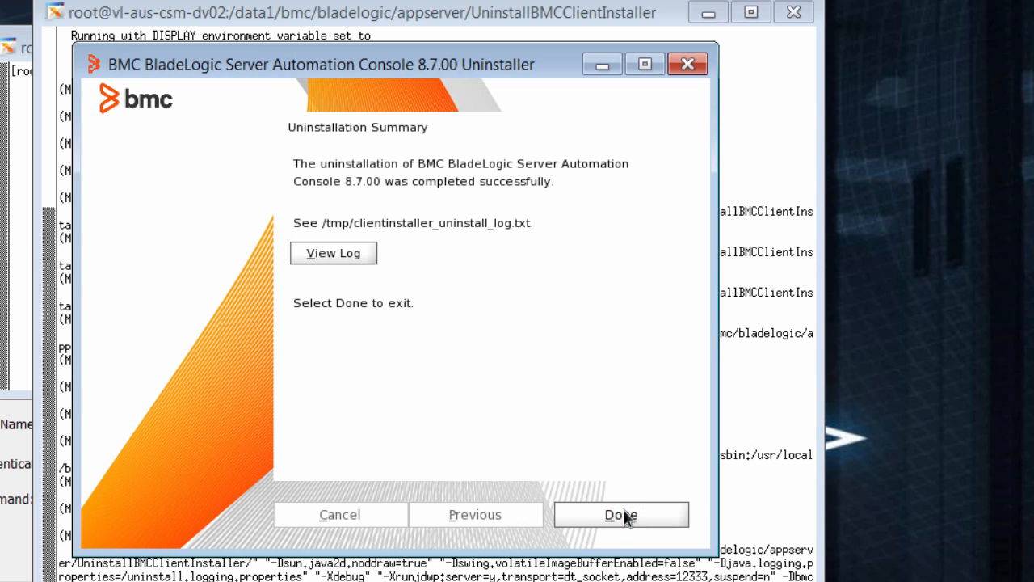
{"action": "left_click", "coordinate": [620, 515]}
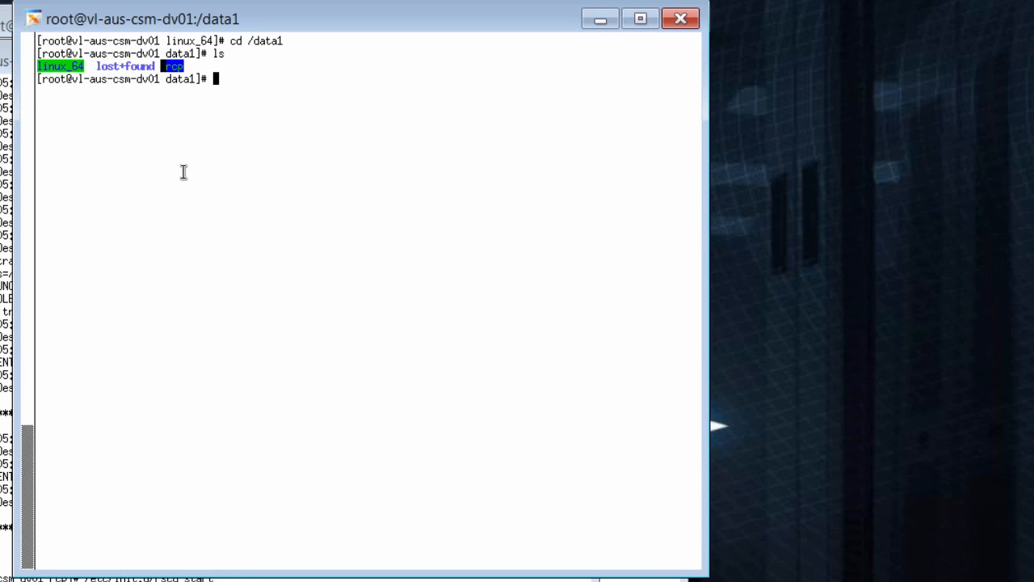
{"action": "mouse_move", "coordinate": [182, 40]}
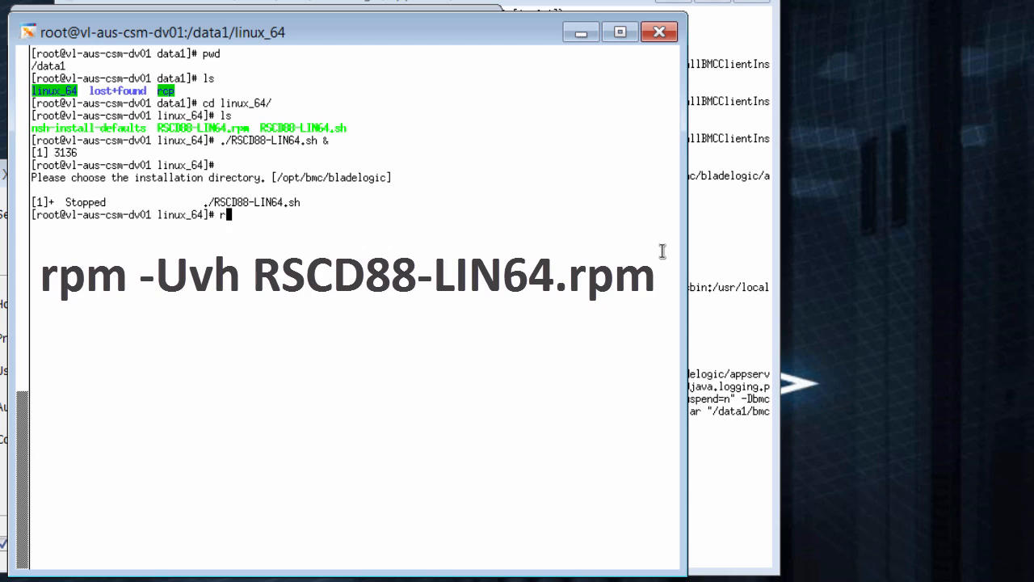
Step: Upgrade the agent with rpm -Uvh RSCD88-LIN64.rpm, then yum install compat-libtermcap answering y
{"action": "type", "text": "pm -U"}
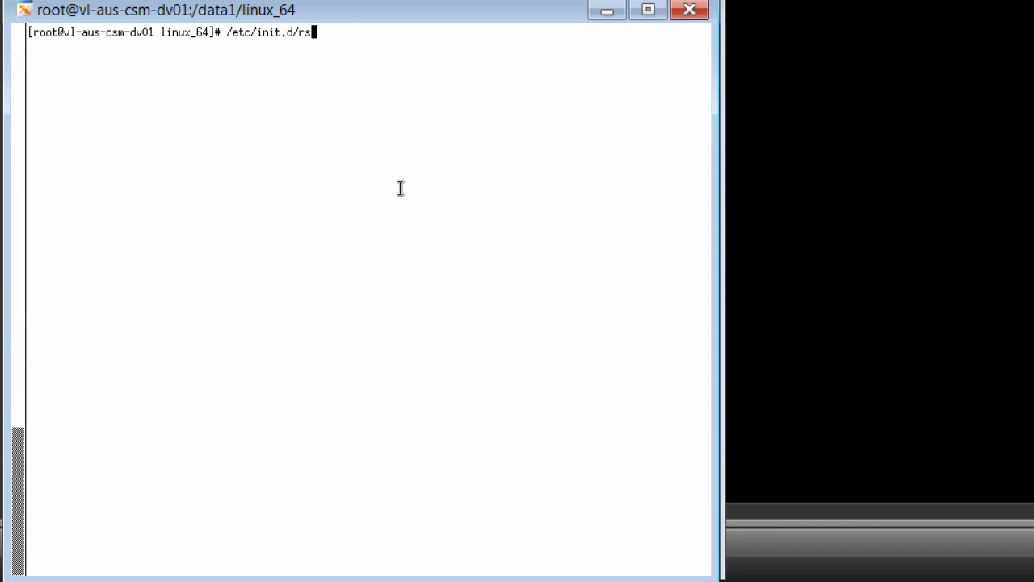
{"action": "type", "text": "cd sto"}
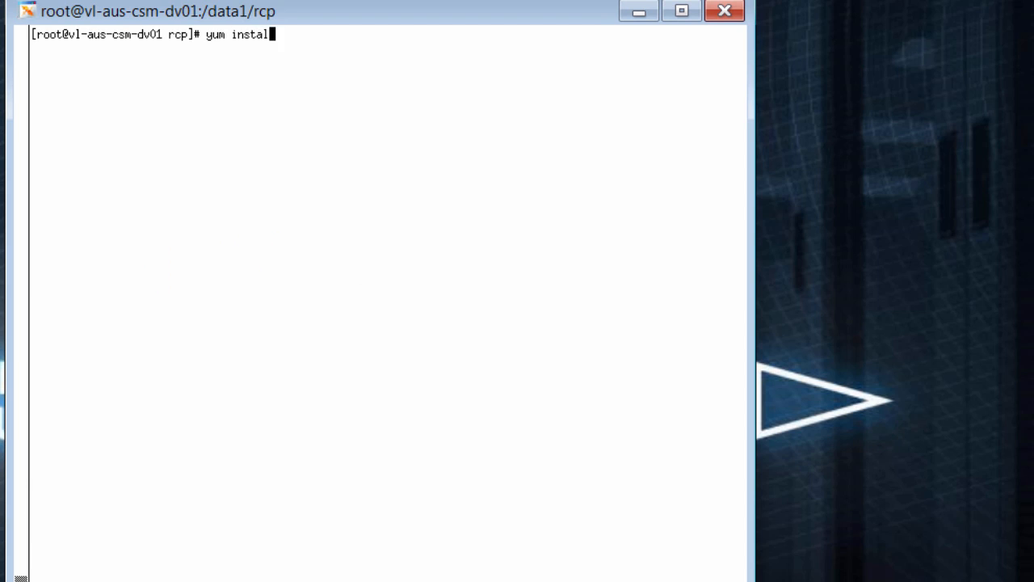
{"action": "type", "text": "compat-lib"}
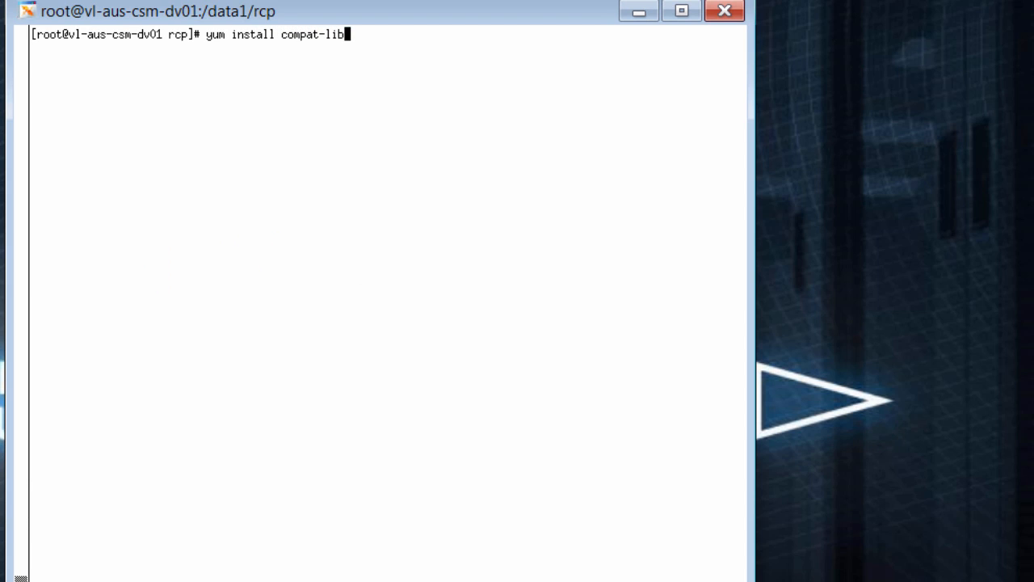
{"action": "type", "text": "termcap"}
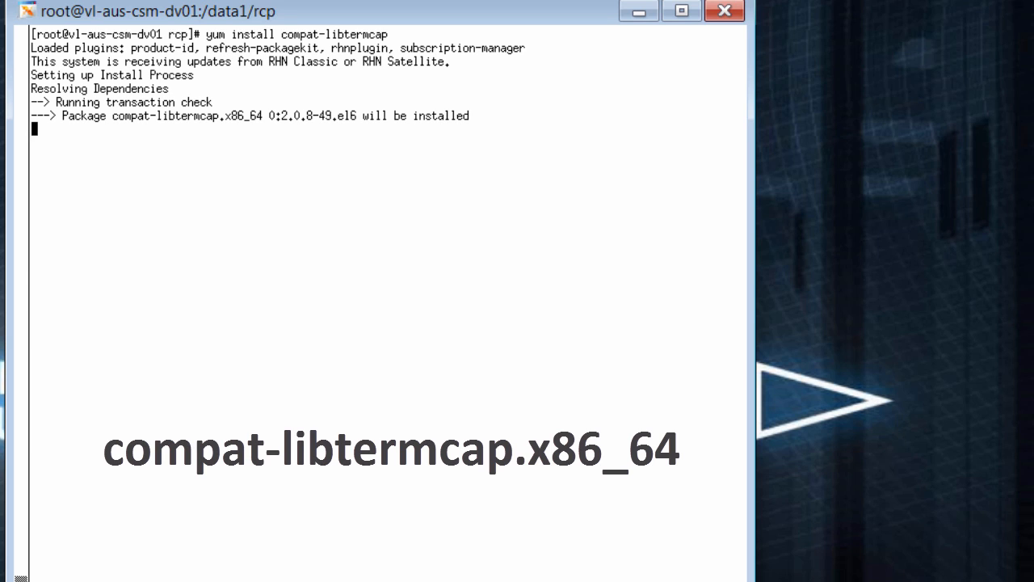
{"action": "type", "text": "y"}
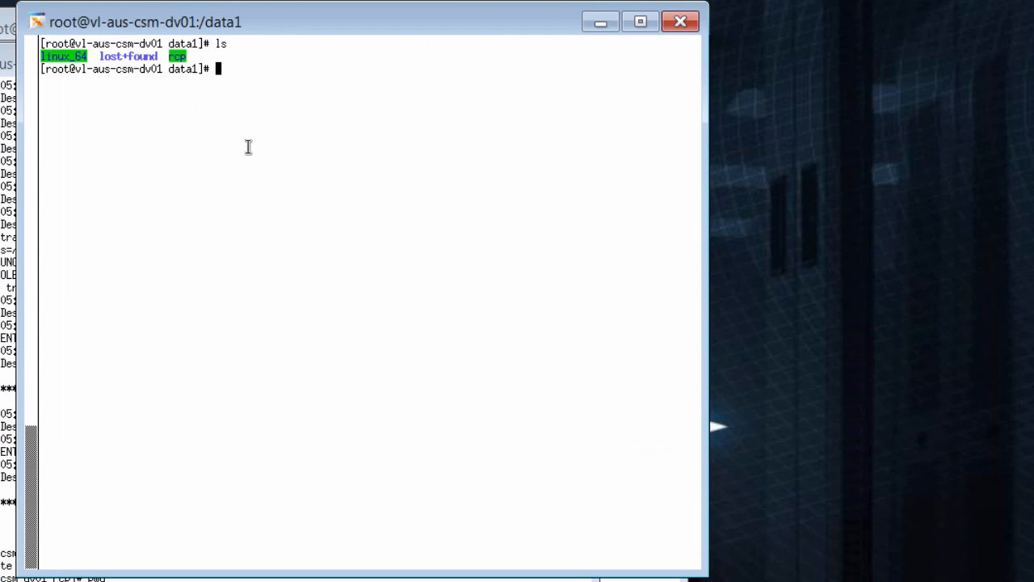
Step: Run ./BBSACONSOLE88-LIN64.bin from the rcp folder and accept US English
{"action": "type", "text": "cd rcp"}
{"action": "type", "text": "ls"}
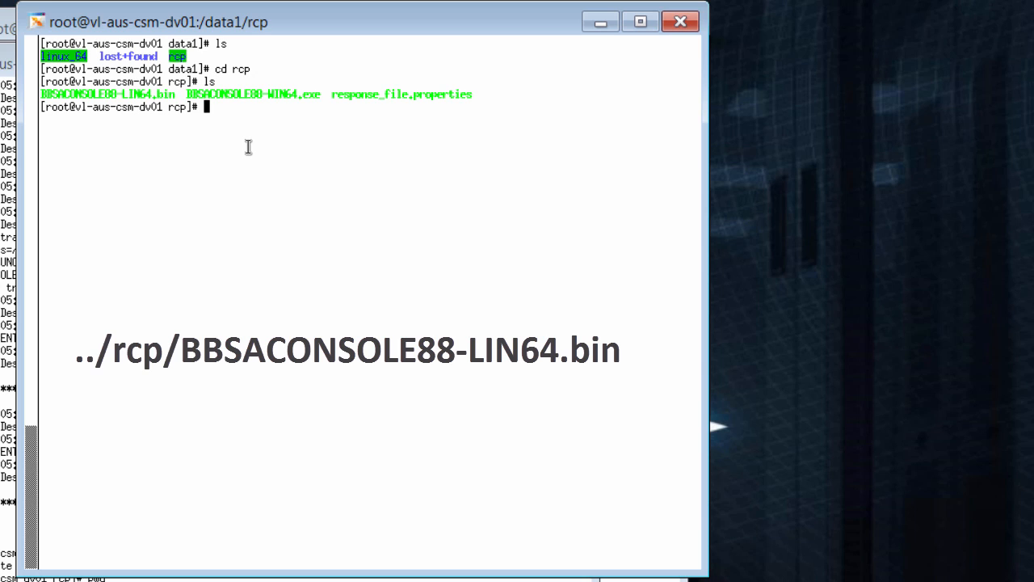
{"action": "type", "text": "./BB"}
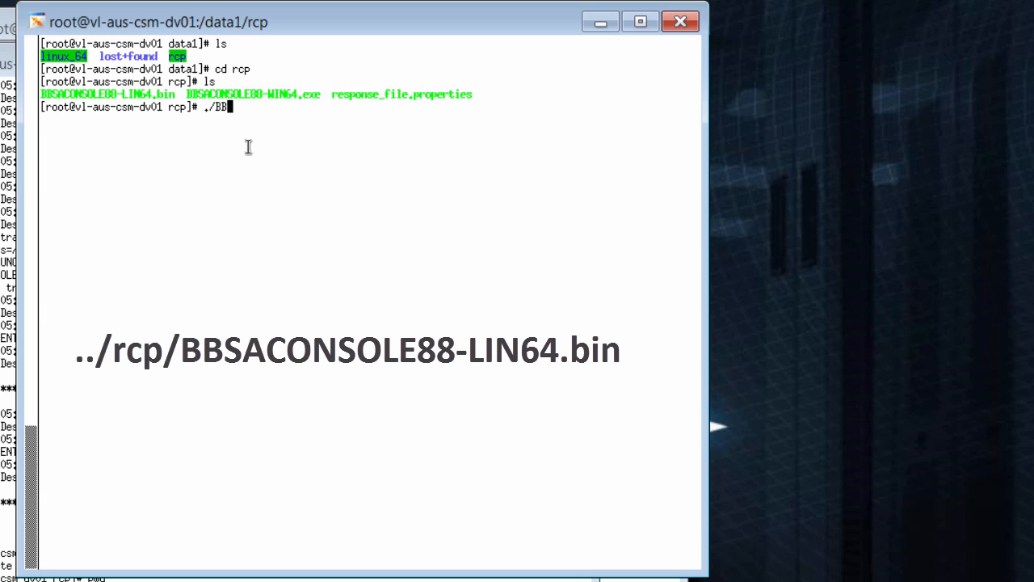
{"action": "key", "text": "BackSpace"}
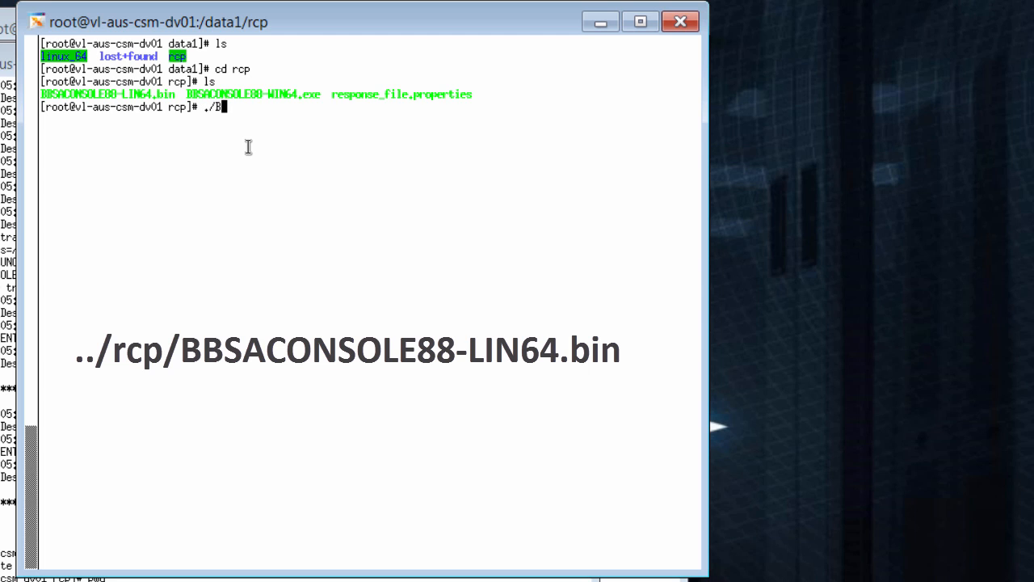
{"action": "type", "text": "BSACONSOLE88-"}
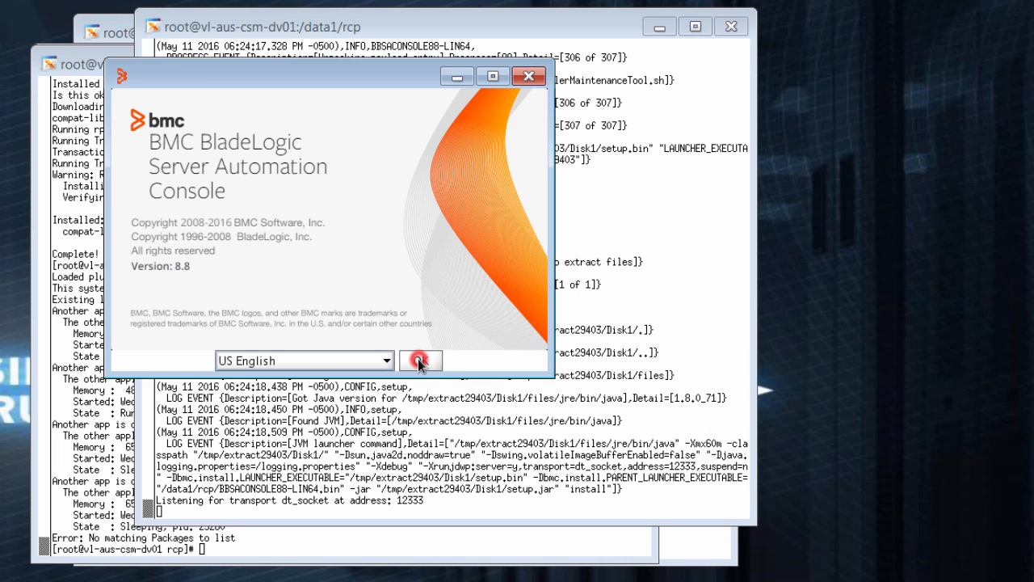
{"action": "left_click", "coordinate": [419, 361]}
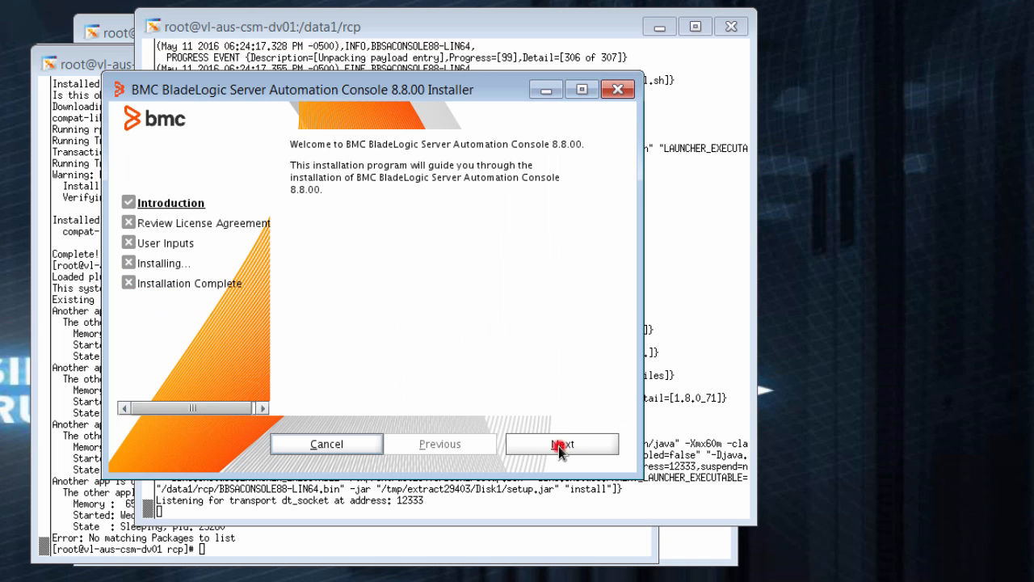
Step: Install the 8.8.00 console with all client utilities, accepting the license and skipping default NSH resource files
{"action": "left_click", "coordinate": [561, 444]}
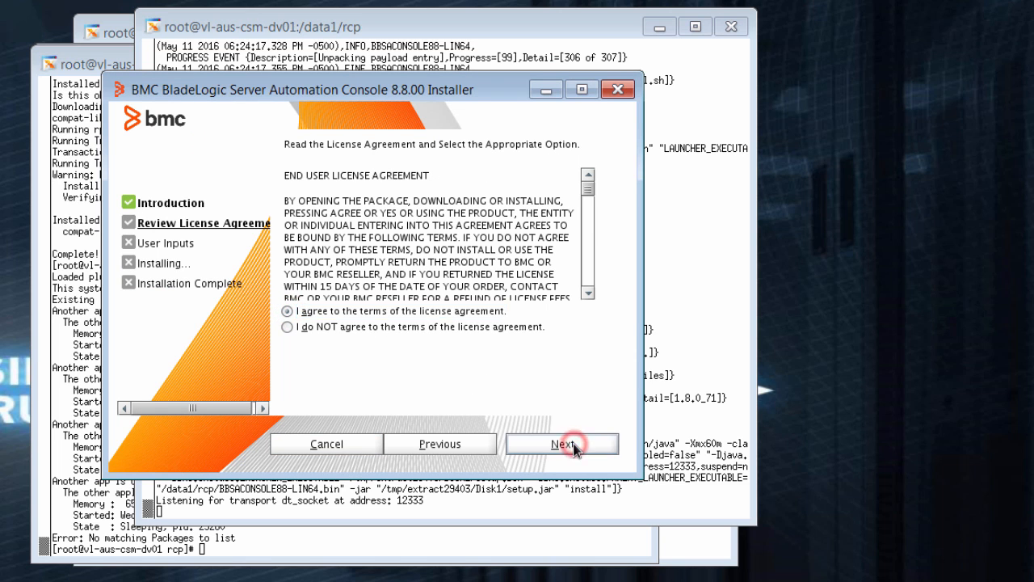
{"action": "left_click", "coordinate": [562, 444]}
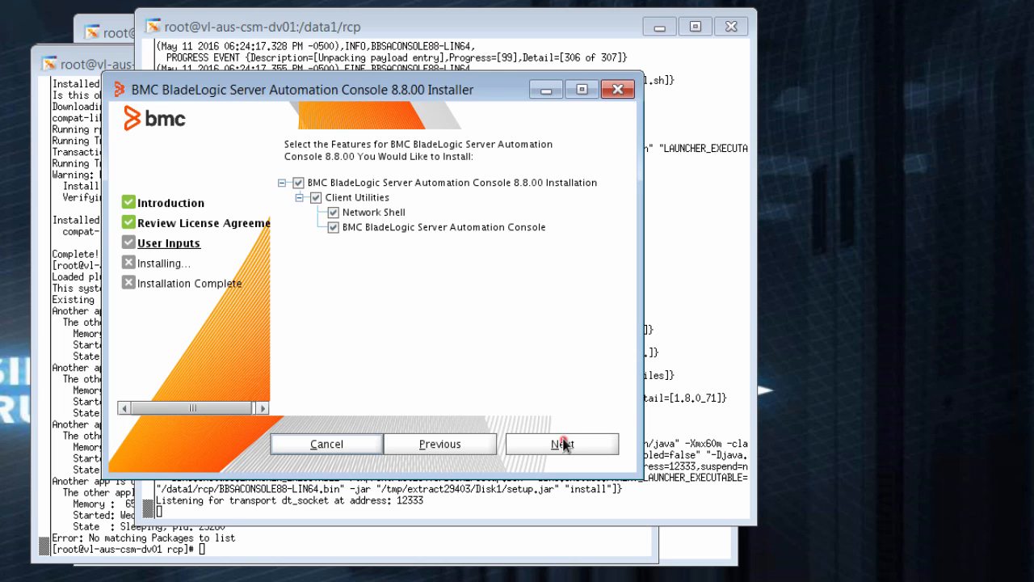
{"action": "left_click", "coordinate": [561, 443]}
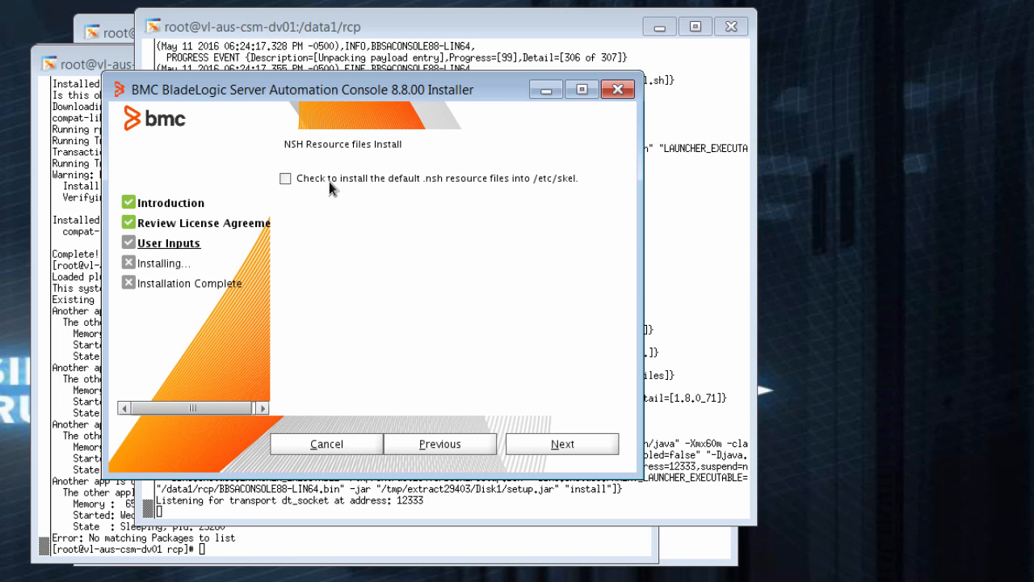
{"action": "mouse_move", "coordinate": [594, 446]}
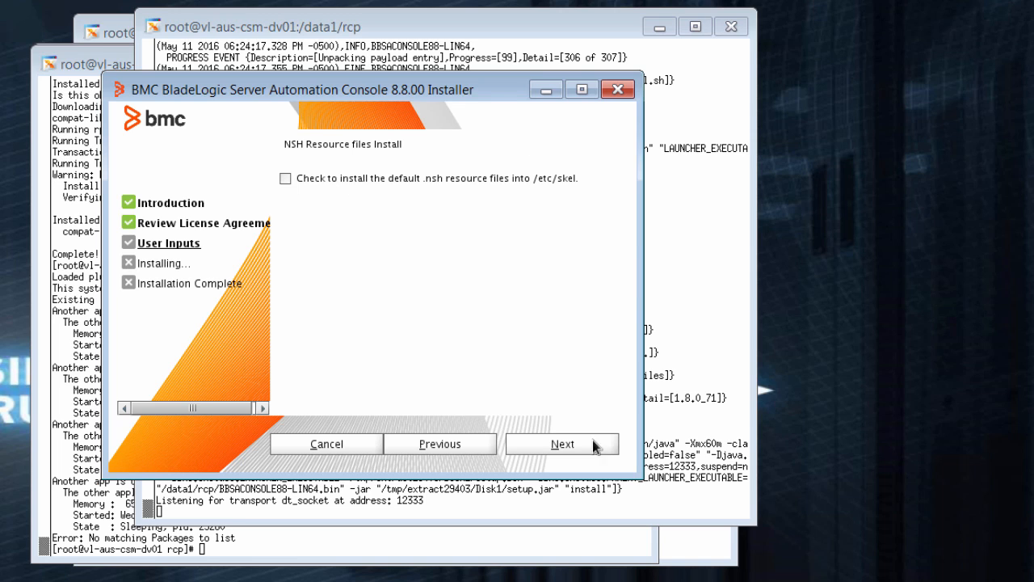
{"action": "left_click", "coordinate": [562, 444]}
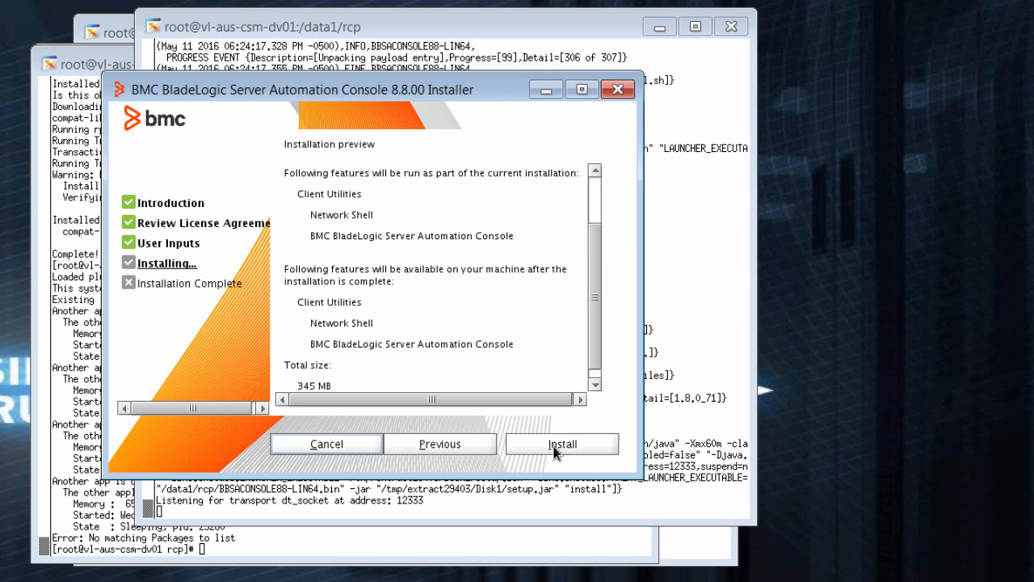
{"action": "left_click", "coordinate": [561, 444]}
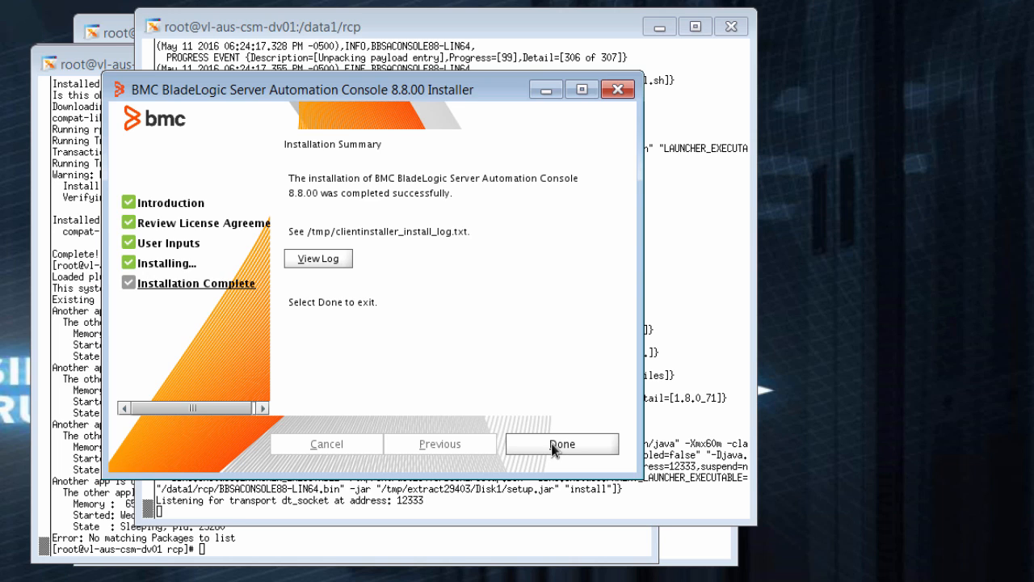
{"action": "left_click", "coordinate": [561, 444]}
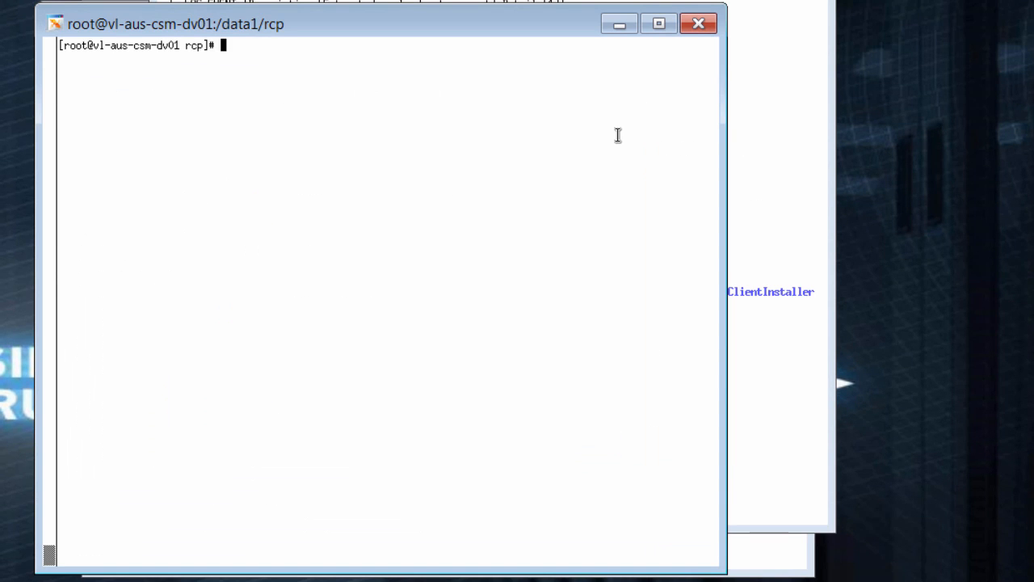
Step: Run the /etc/init.d/rscd agent service script
{"action": "type", "text": "/etc/"}
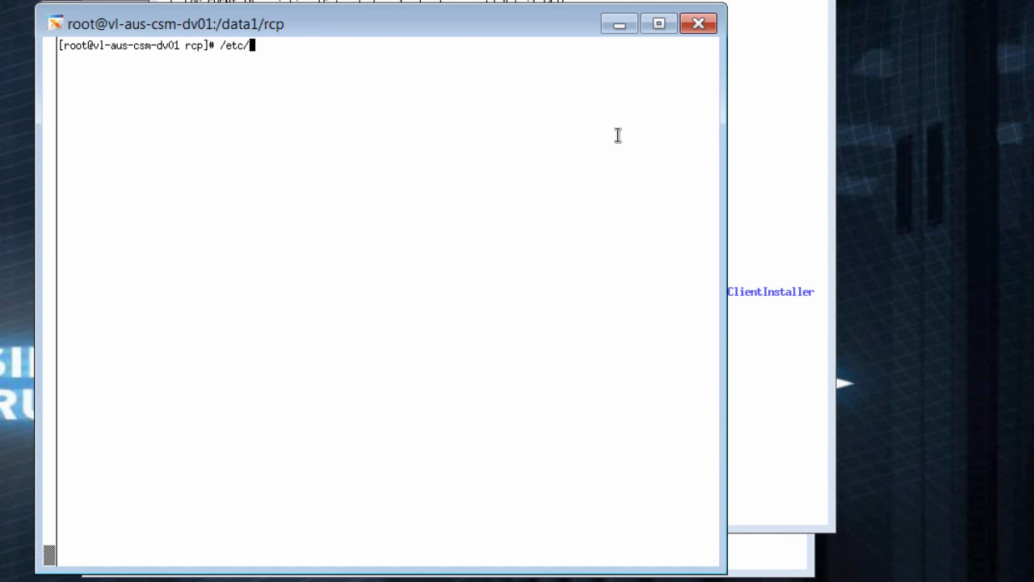
{"action": "type", "text": "init.d/"}
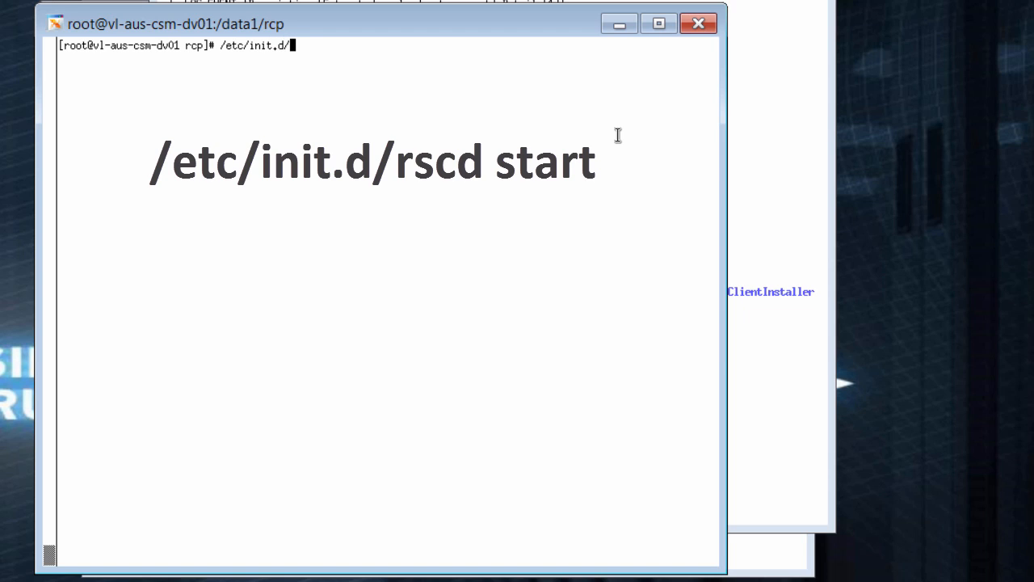
{"action": "type", "text": "rscd s"}
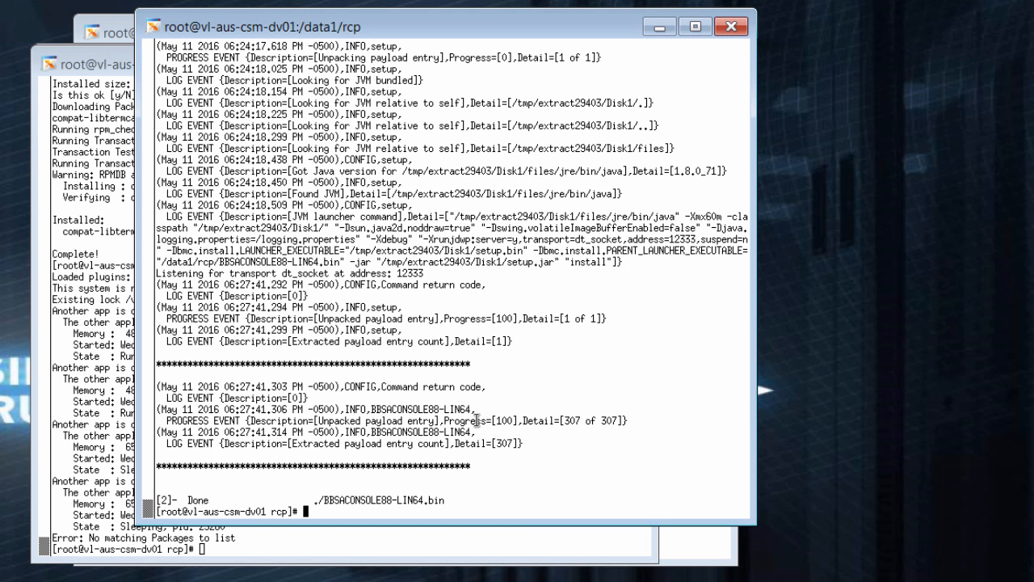
Step: Run ./launcher from /opt/bmc/bladelogic/CM/rcp to open the 8.8.00 login dialog
{"action": "type", "text": "cd /opt"}
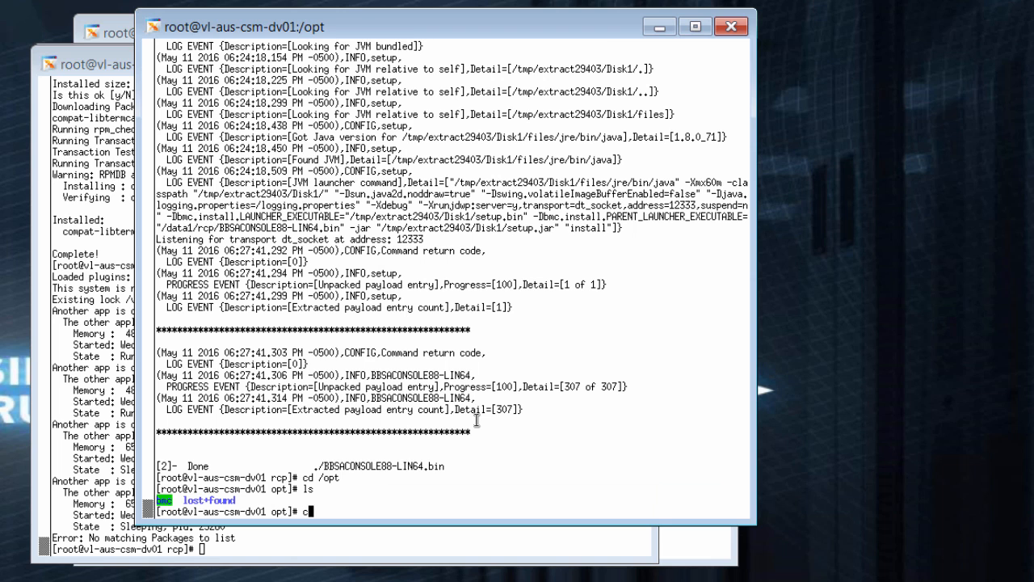
{"action": "type", "text": "cd bmc"}
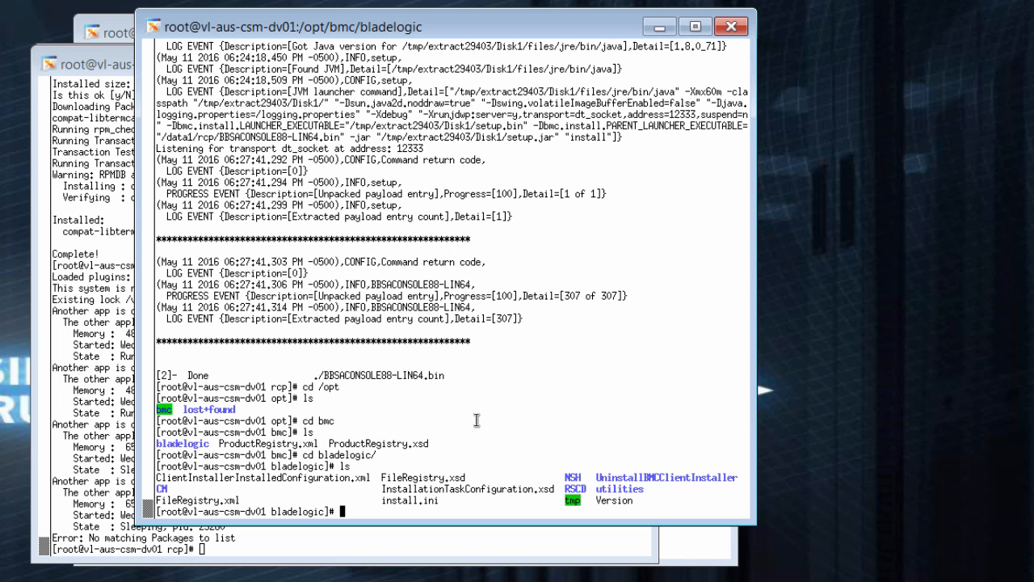
{"action": "type", "text": "cd CM"}
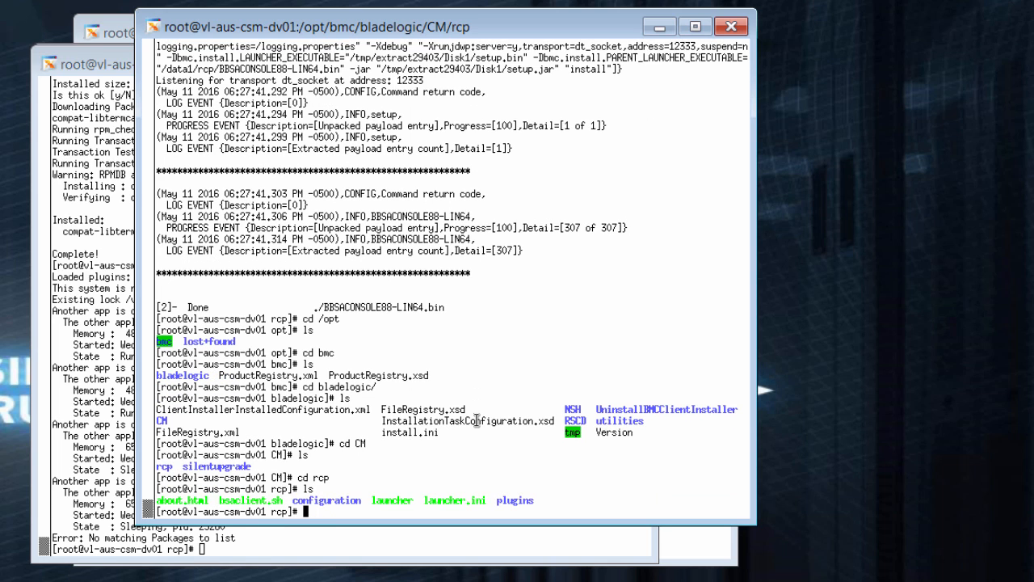
{"action": "type", "text": "."}
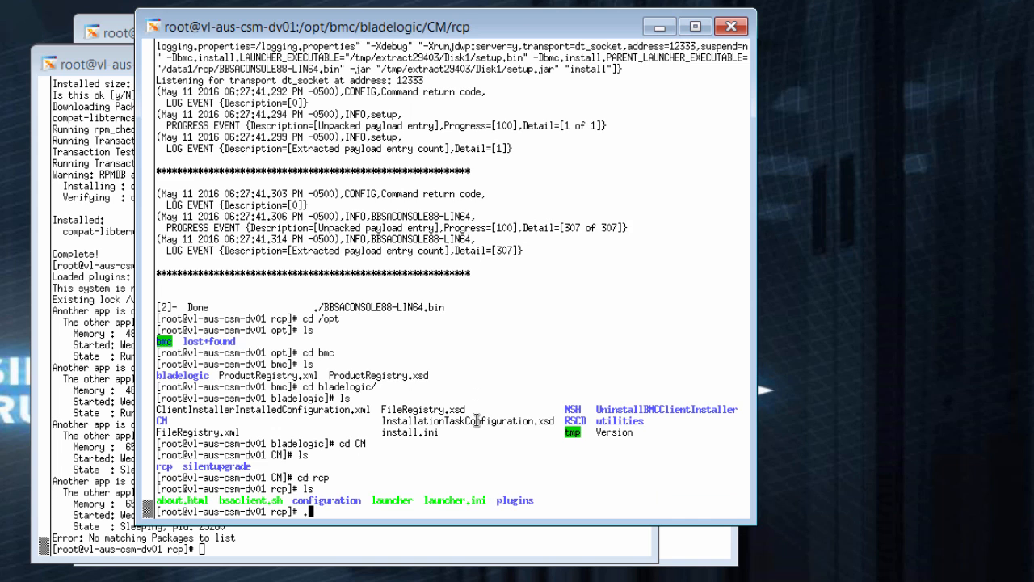
{"action": "type", "text": "./launcher"}
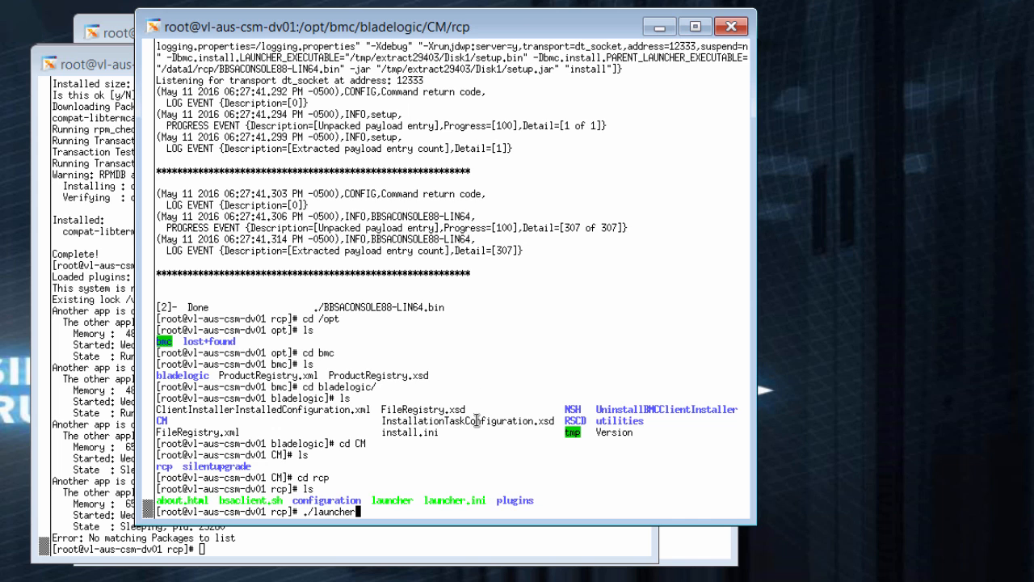
{"action": "key", "text": "Return"}
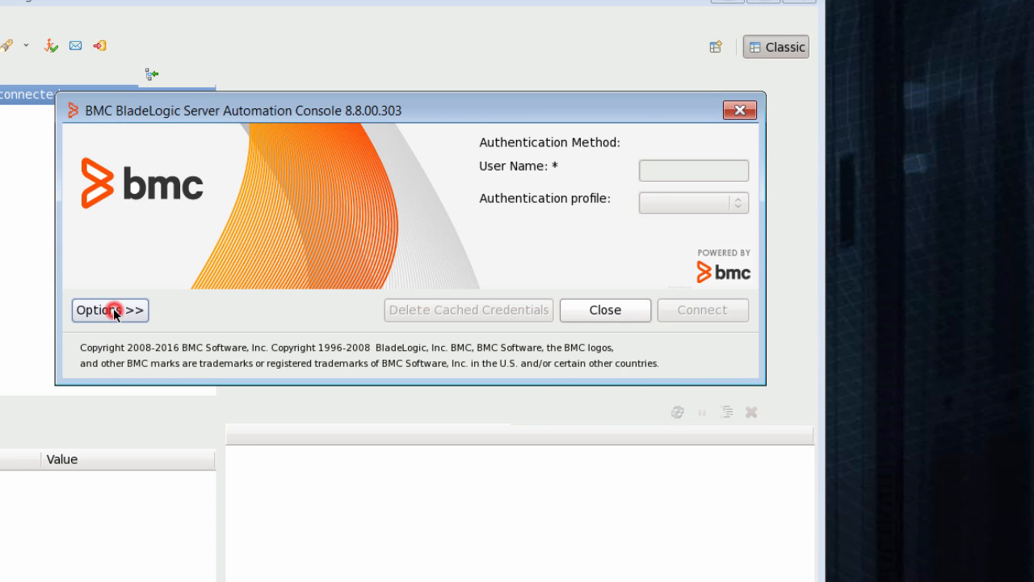
Step: Expand the login Options, show Authentication Profiles, and add a new profile
{"action": "left_click", "coordinate": [109, 310]}
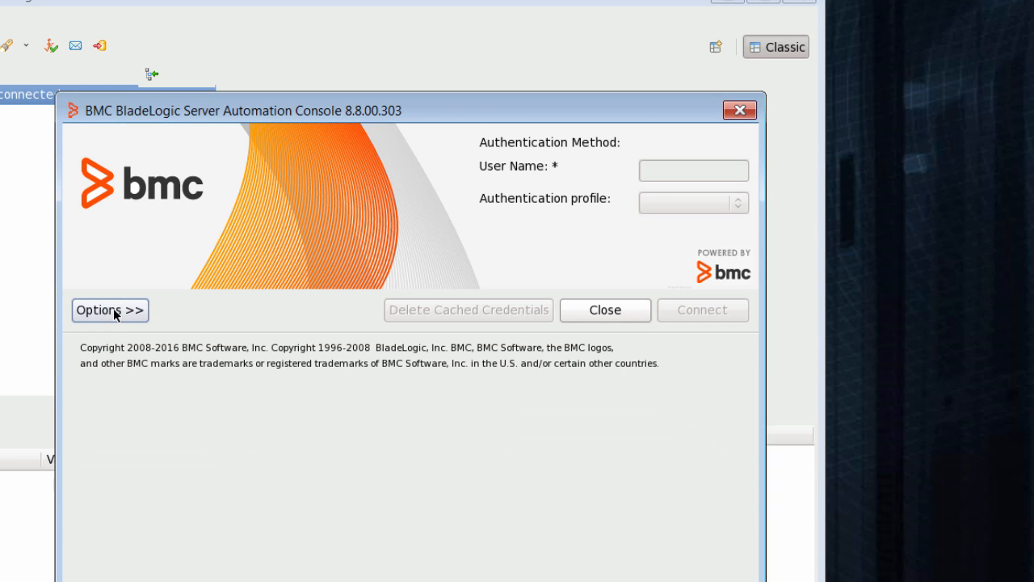
{"action": "left_click", "coordinate": [109, 310]}
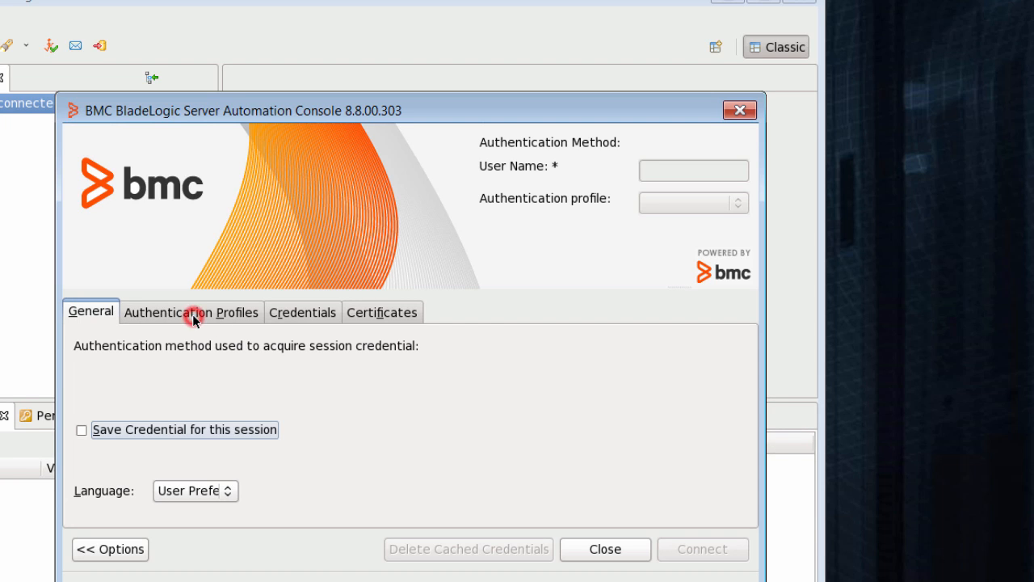
{"action": "left_click", "coordinate": [191, 312]}
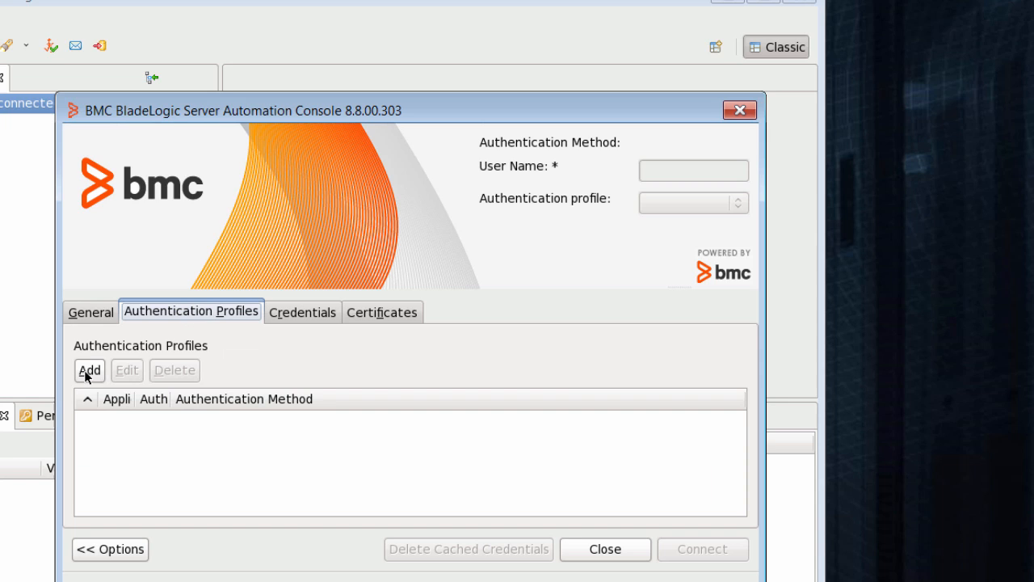
{"action": "left_click", "coordinate": [89, 370]}
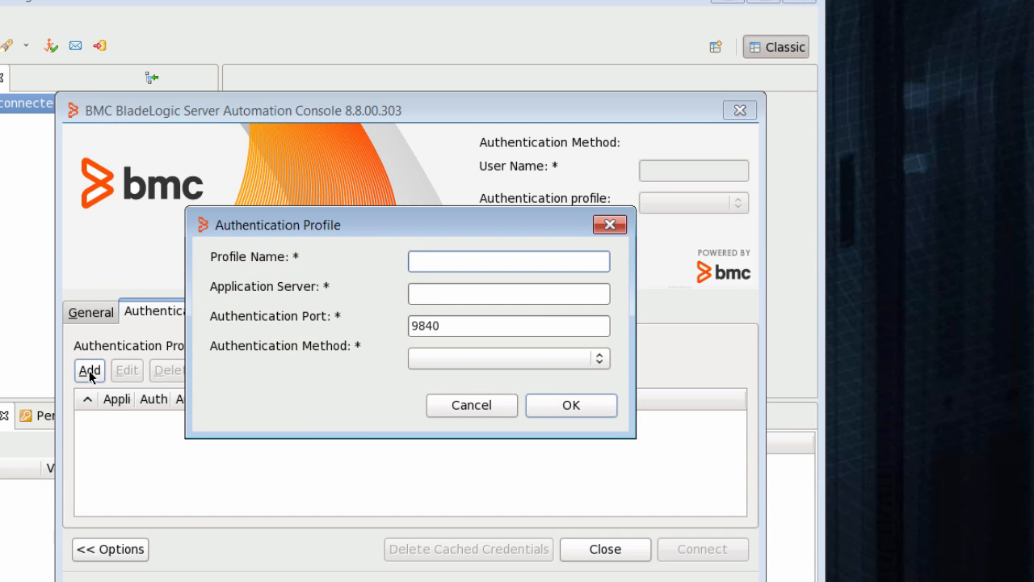
Step: Name the profile defaultProfile and set application server vl-aus-csm-dv02
{"action": "left_click", "coordinate": [509, 261]}
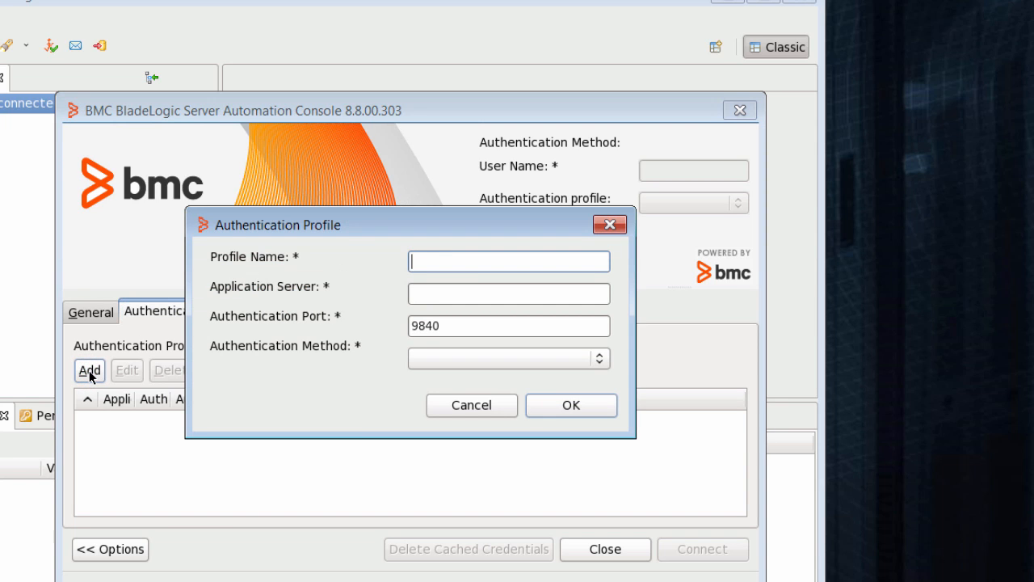
{"action": "type", "text": "defaultP"}
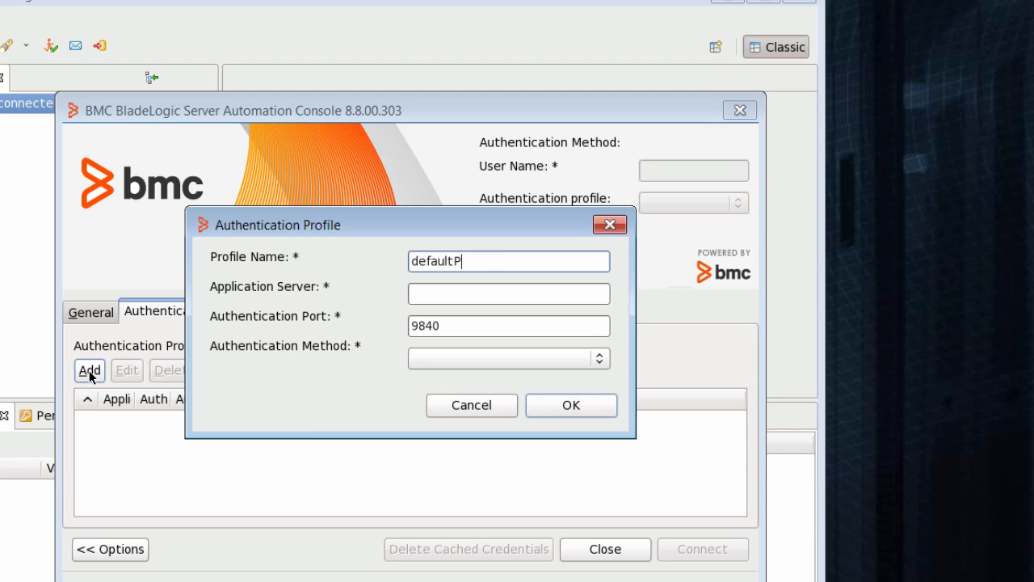
{"action": "type", "text": "rofile"}
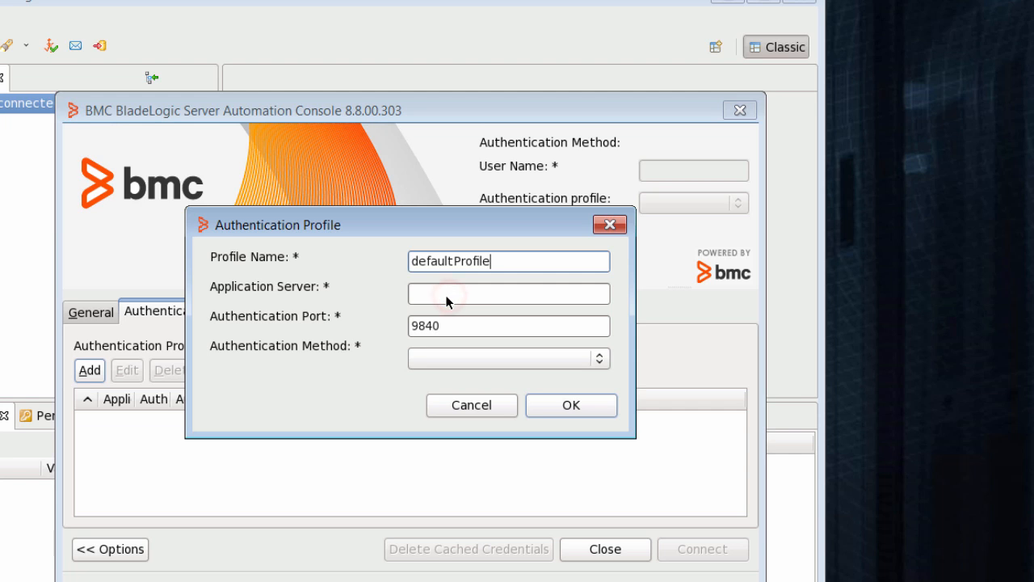
{"action": "type", "text": "vl-aus-c"}
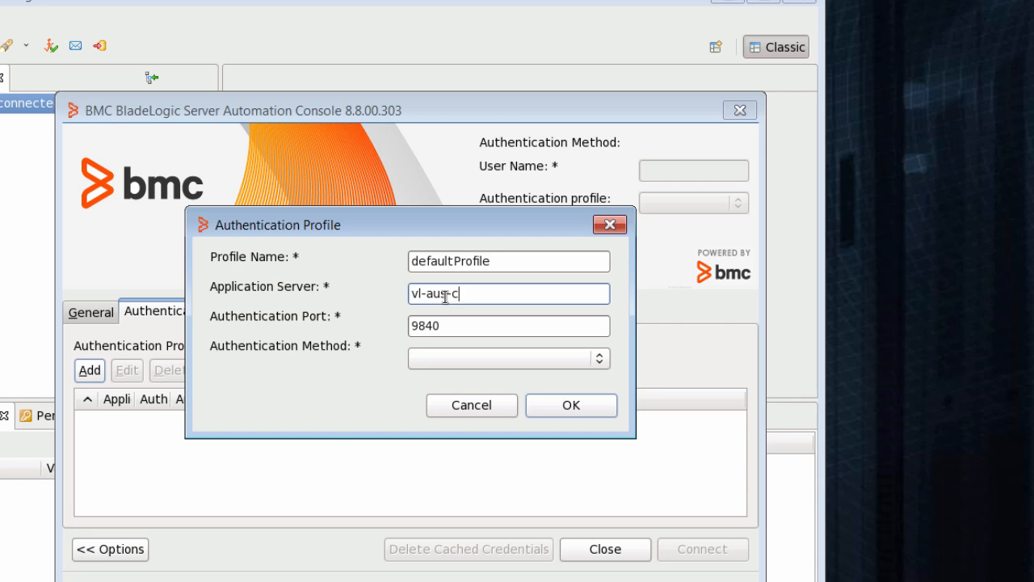
{"action": "type", "text": "sm-dv02"}
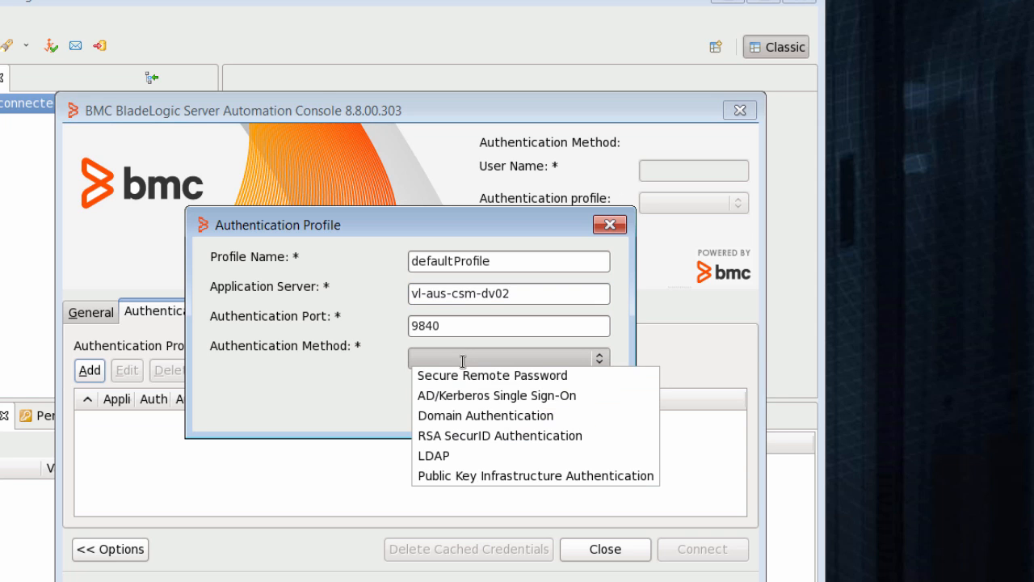
{"action": "mouse_move", "coordinate": [455, 406]}
{"action": "type", "text": "B"}
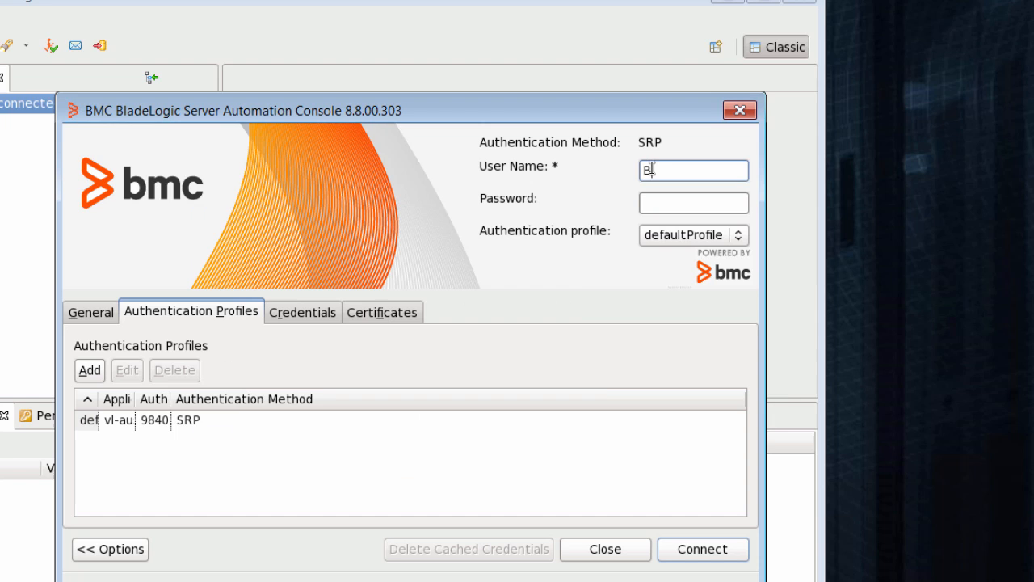
Step: Enter user name BLAdmin and its password, then connect
{"action": "type", "text": "LAdmin"}
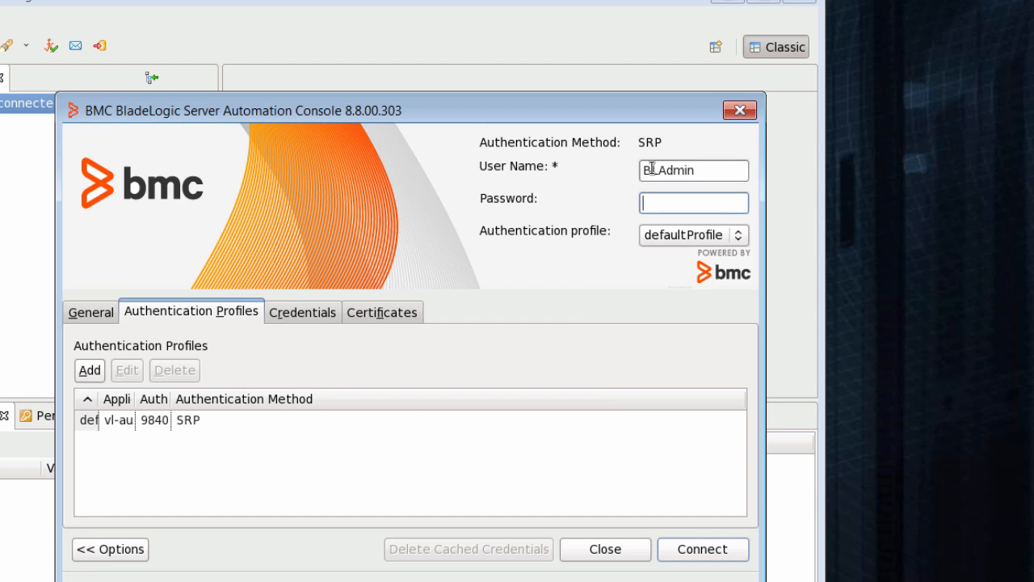
{"action": "type", "text": "***"}
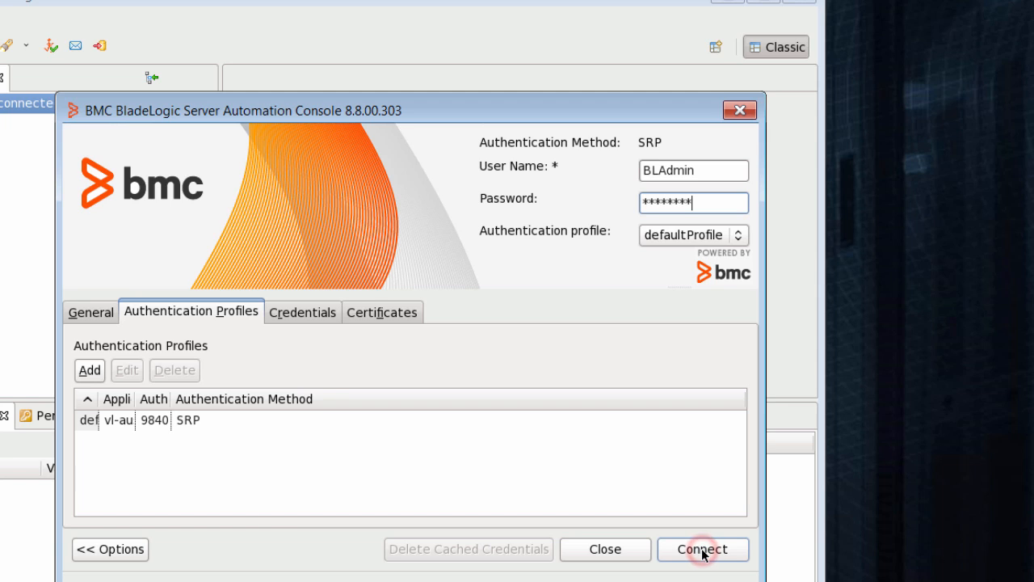
{"action": "left_click", "coordinate": [703, 549]}
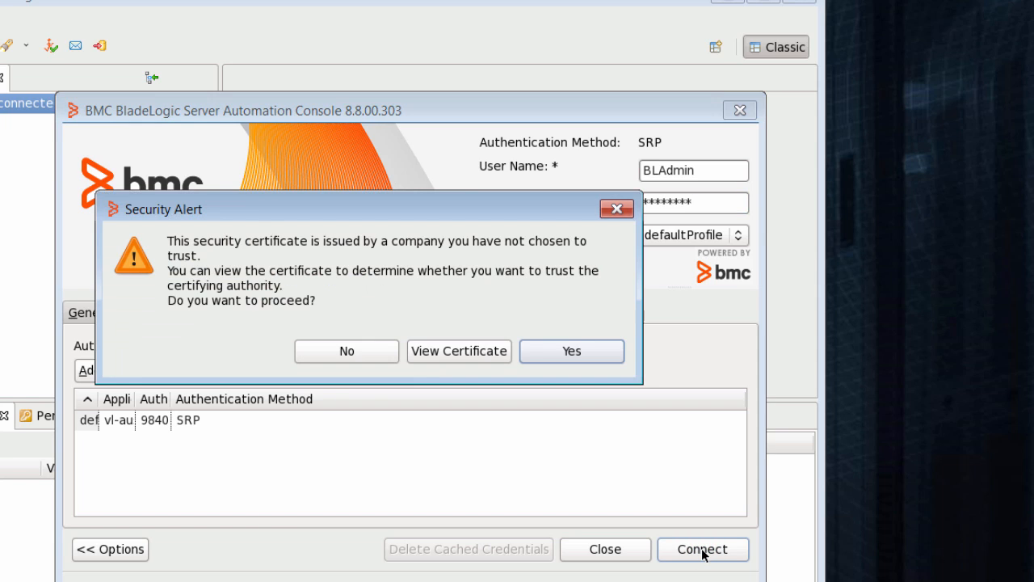
{"action": "mouse_move", "coordinate": [347, 354]}
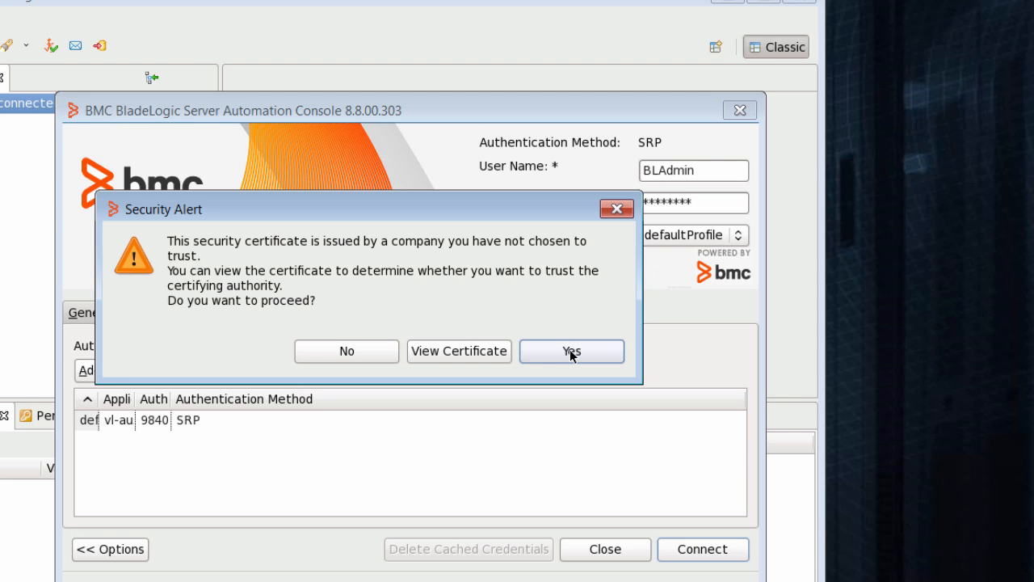
Step: Trust the untrusted server certificate with Yes in the Security Alert
{"action": "left_click", "coordinate": [571, 351]}
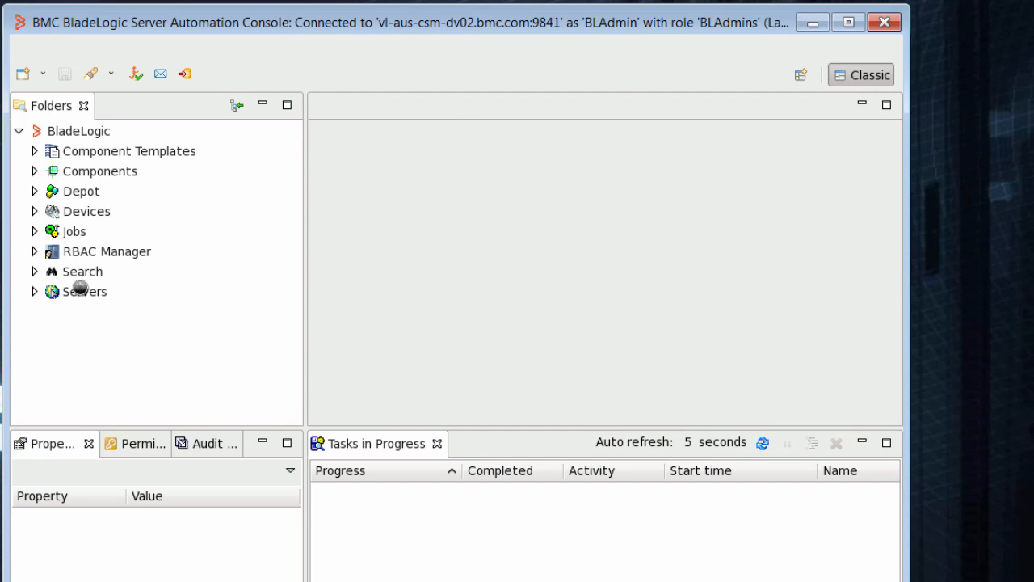
{"action": "left_click", "coordinate": [79, 130]}
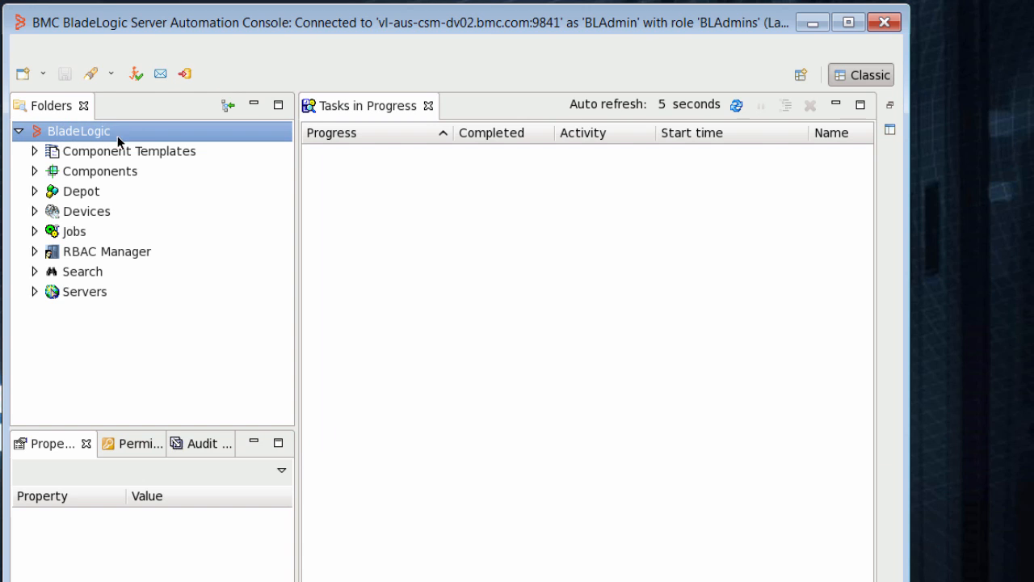
{"action": "mouse_move", "coordinate": [53, 113]}
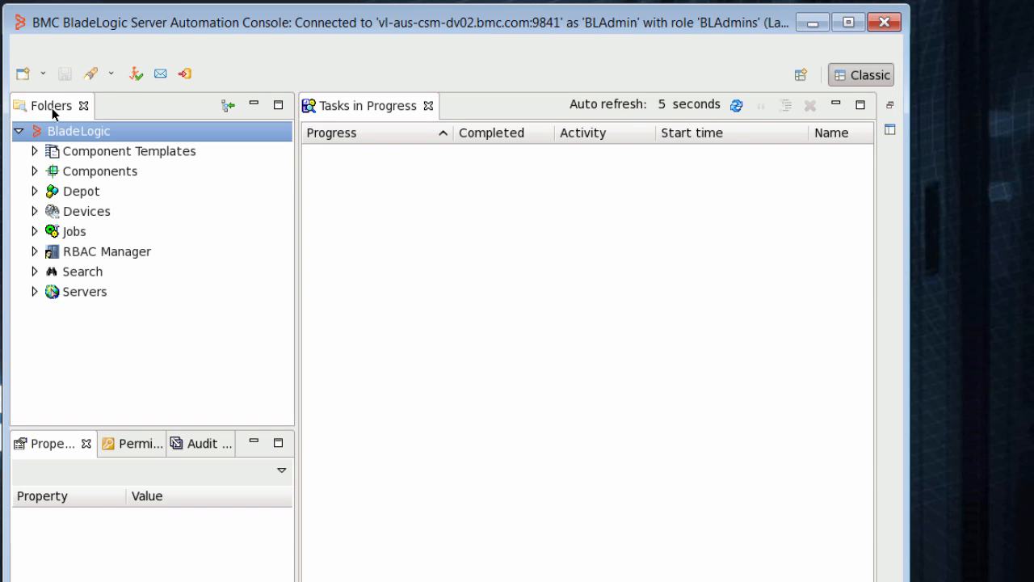
{"action": "mouse_move", "coordinate": [109, 75]}
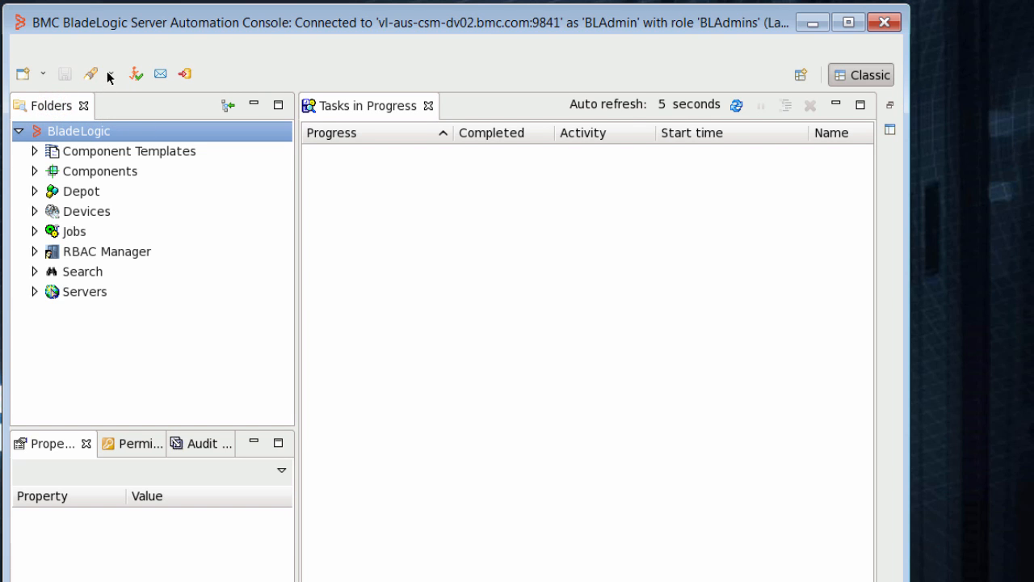